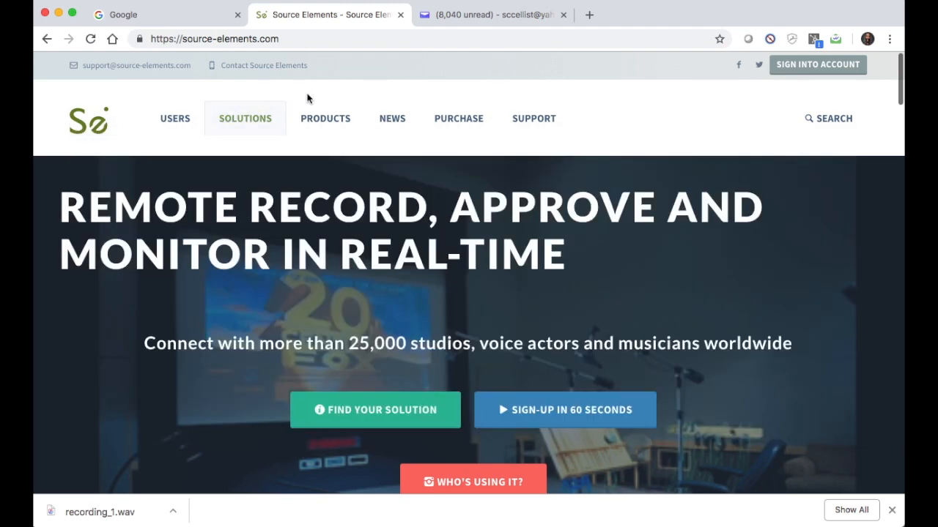
pyautogui.moveTo(121, 205)
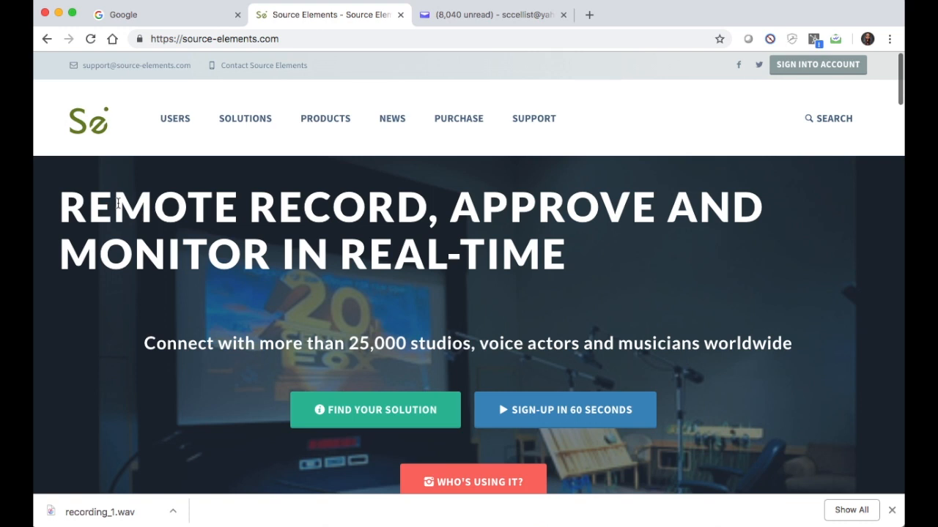
# Step: Follow the Source Elements homepage link to the Source-Connect Now web app at now.source-elements.com
pyautogui.click(325, 118)
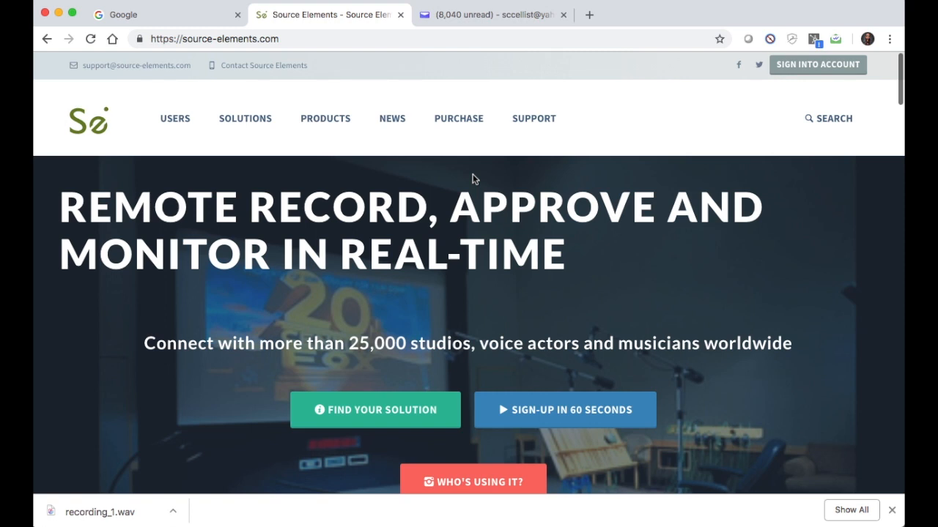
pyautogui.click(213, 39)
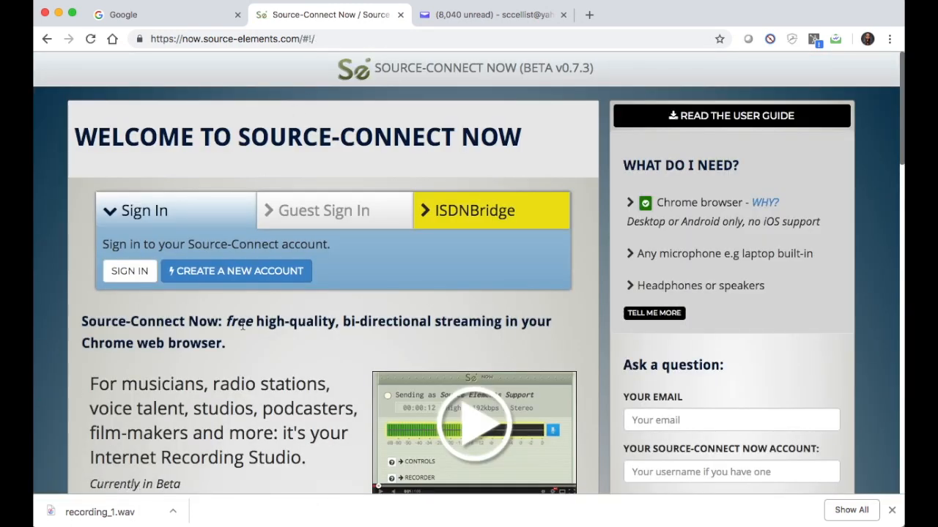
pyautogui.moveTo(236, 279)
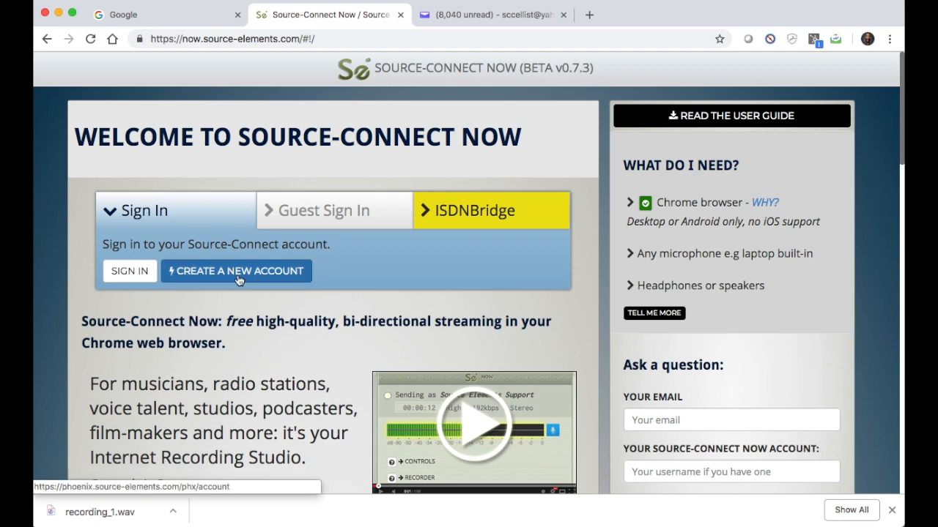
pyautogui.click(236, 271)
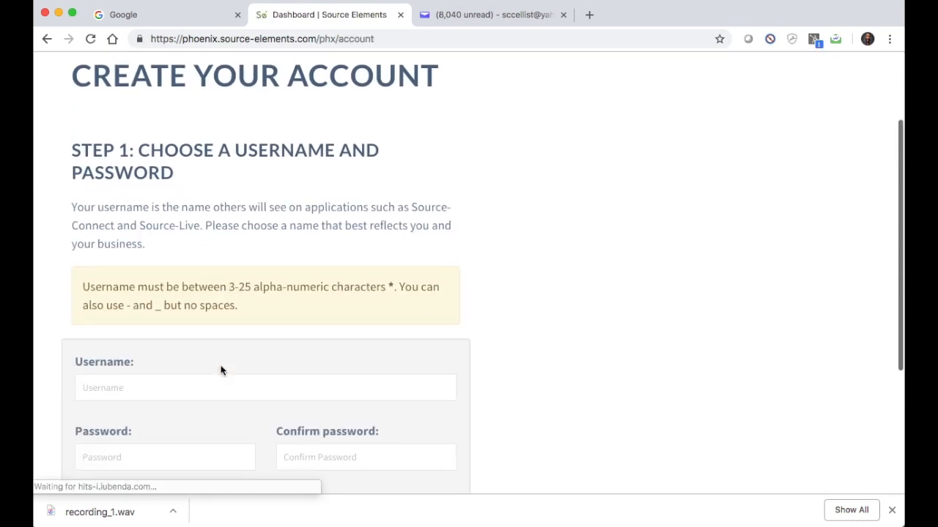
pyautogui.scroll(-3)
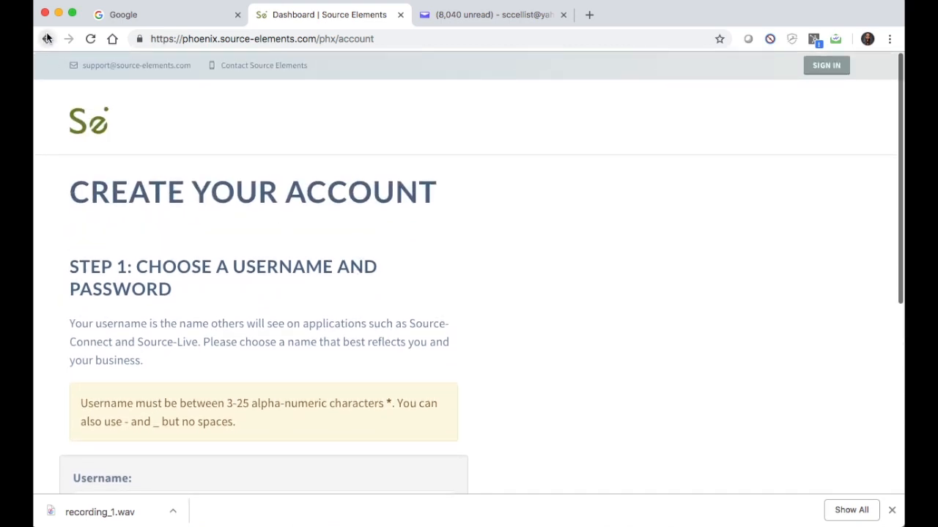
pyautogui.moveTo(50, 37)
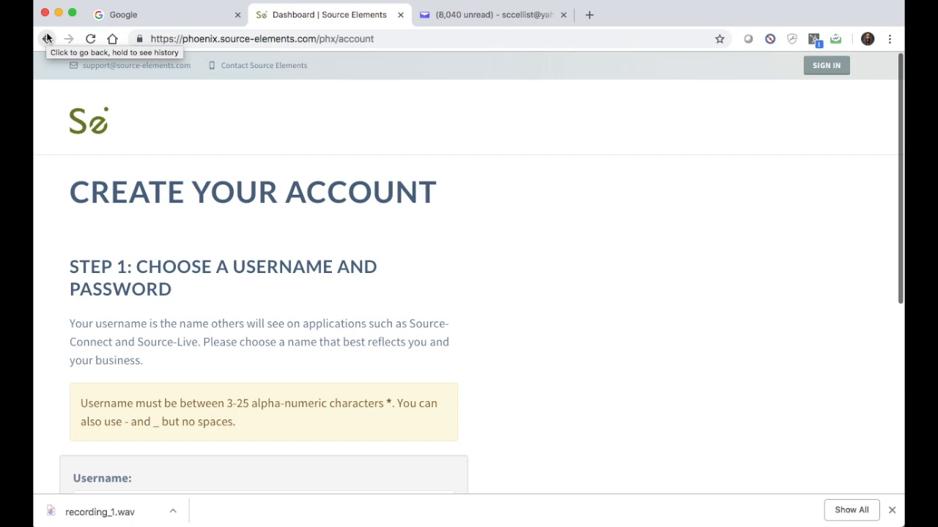
pyautogui.click(49, 38)
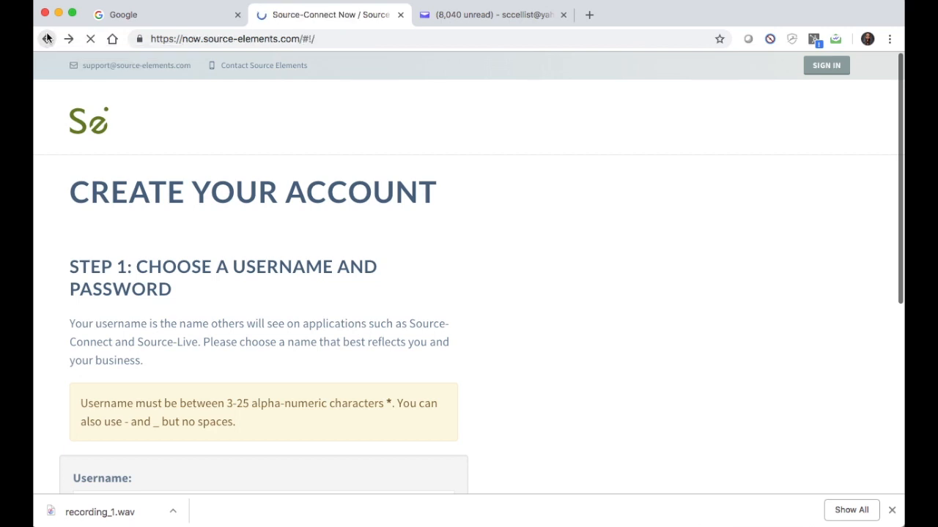
pyautogui.click(50, 37)
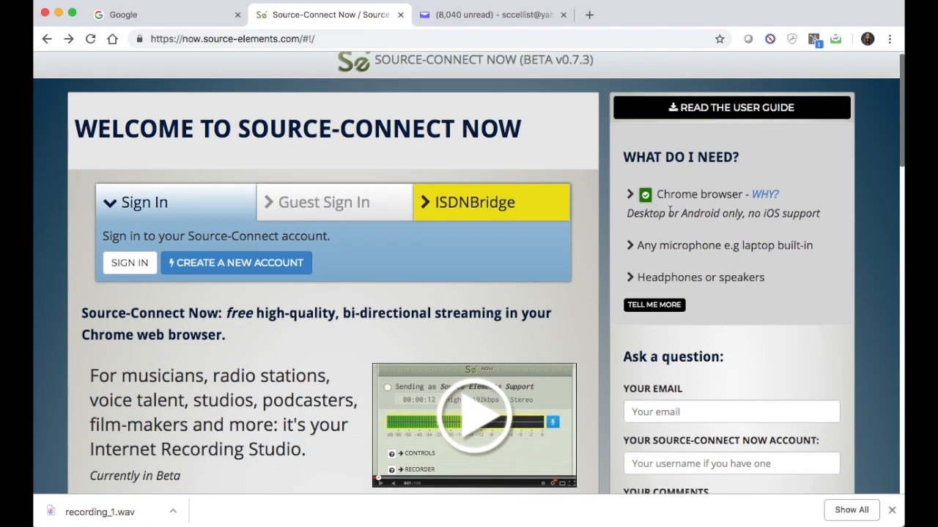
pyautogui.moveTo(666, 208)
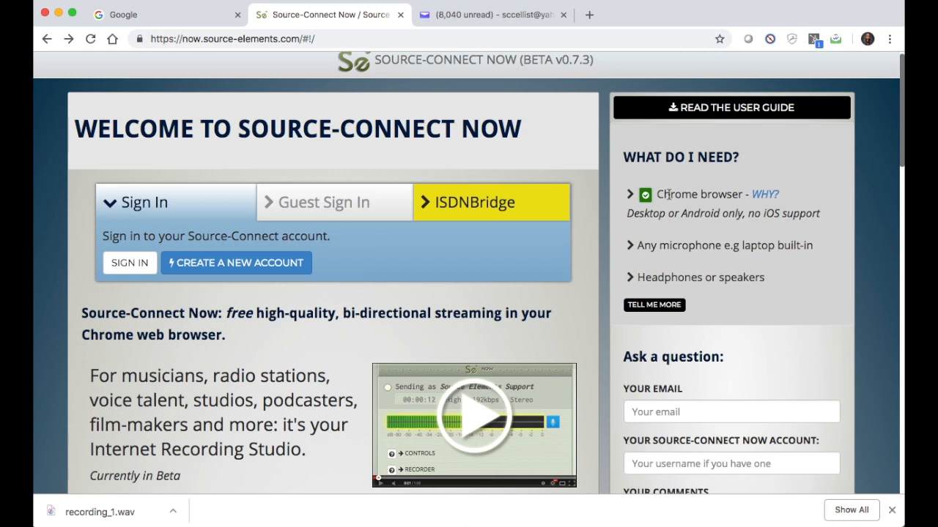
pyautogui.moveTo(646, 219)
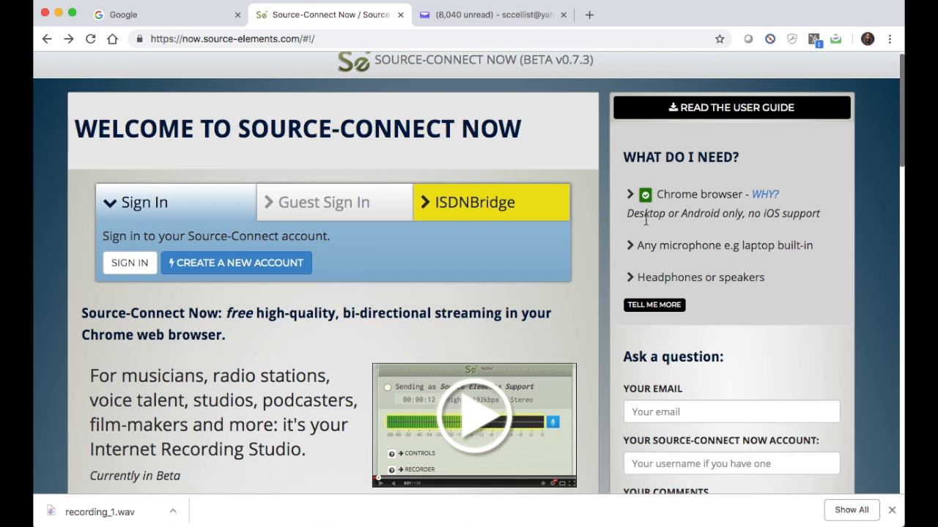
pyautogui.moveTo(129, 265)
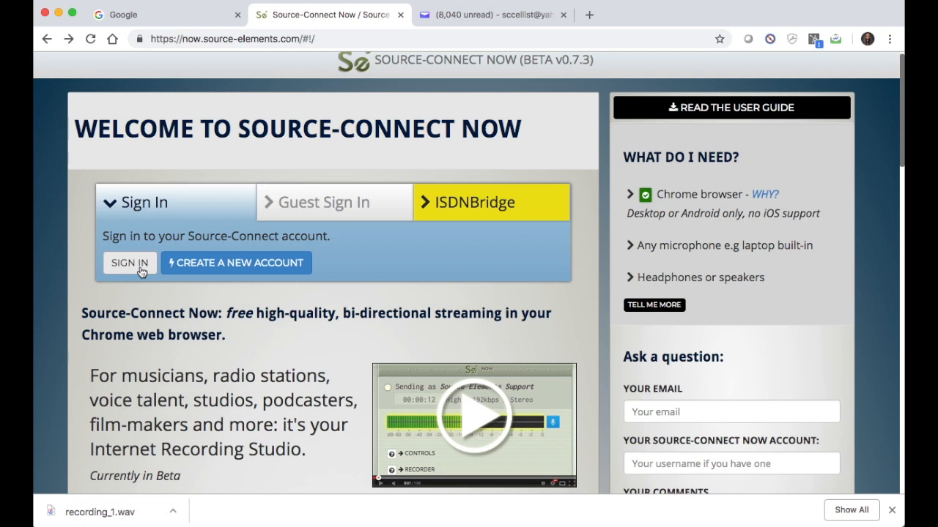
pyautogui.moveTo(130, 264)
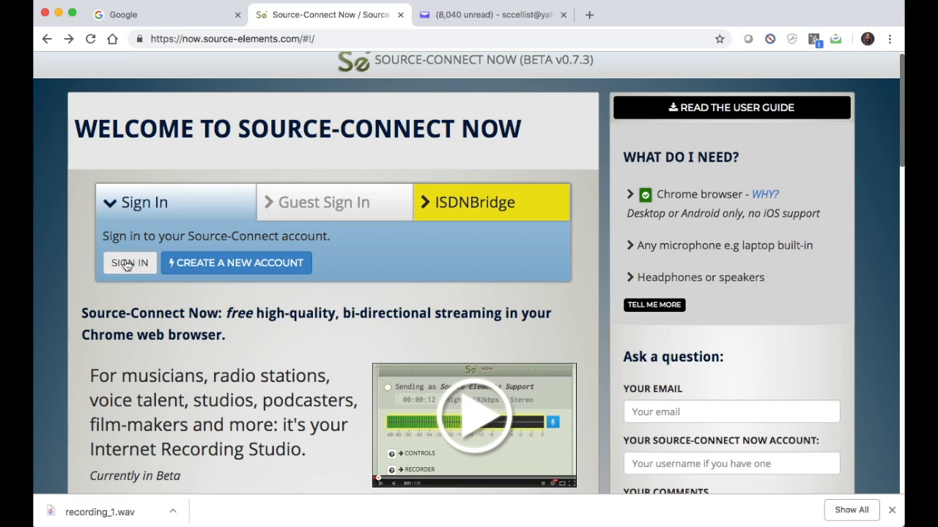
pyautogui.click(129, 263)
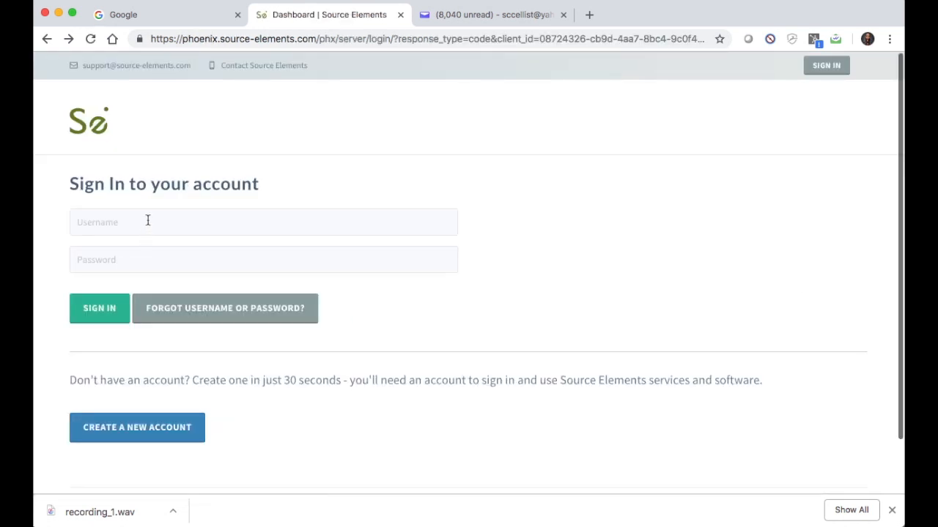
pyautogui.write('regulussoun')
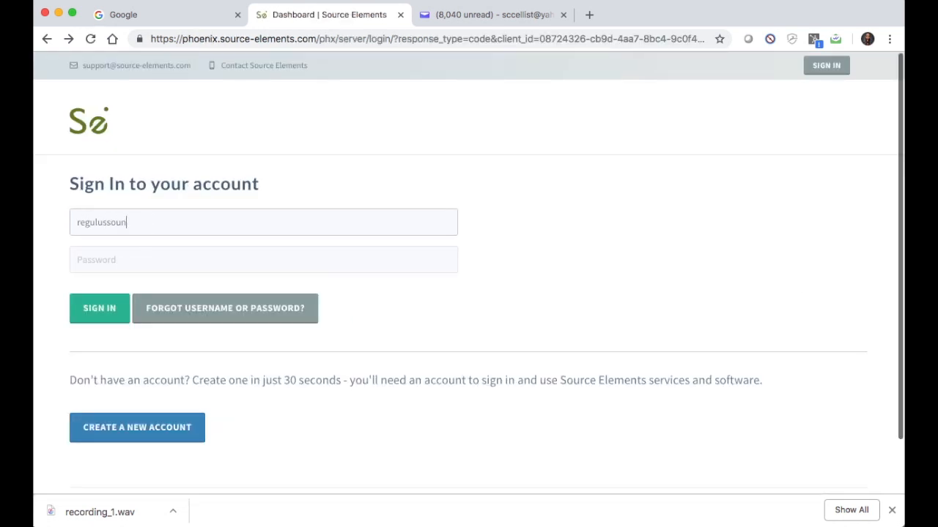
pyautogui.click(264, 260)
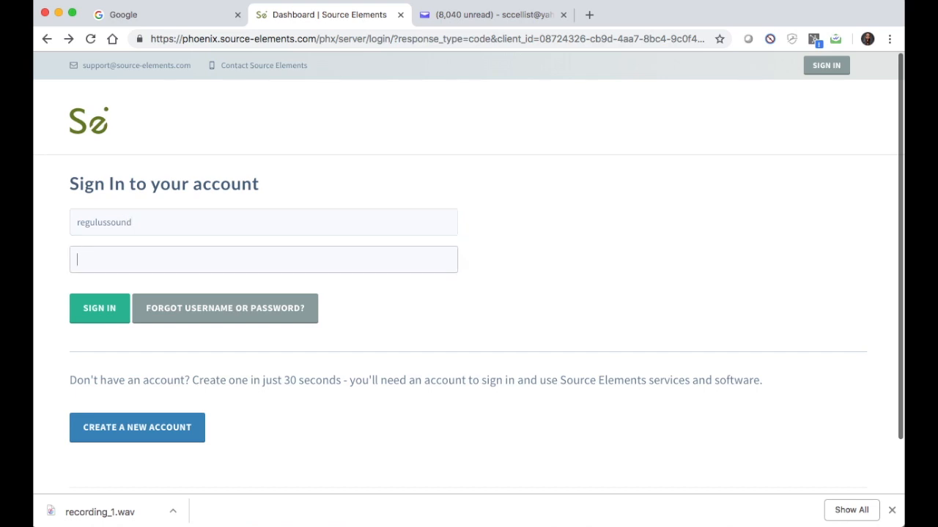
pyautogui.write('•••••')
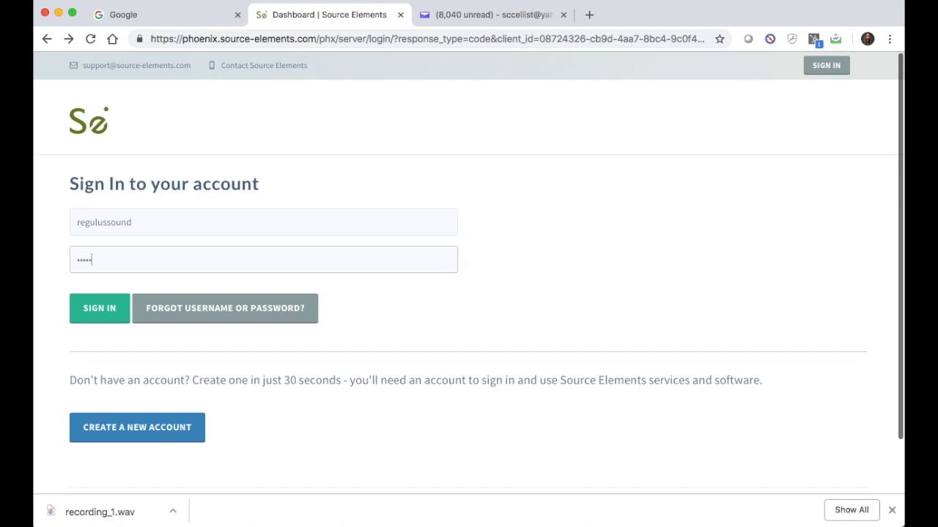
pyautogui.click(99, 308)
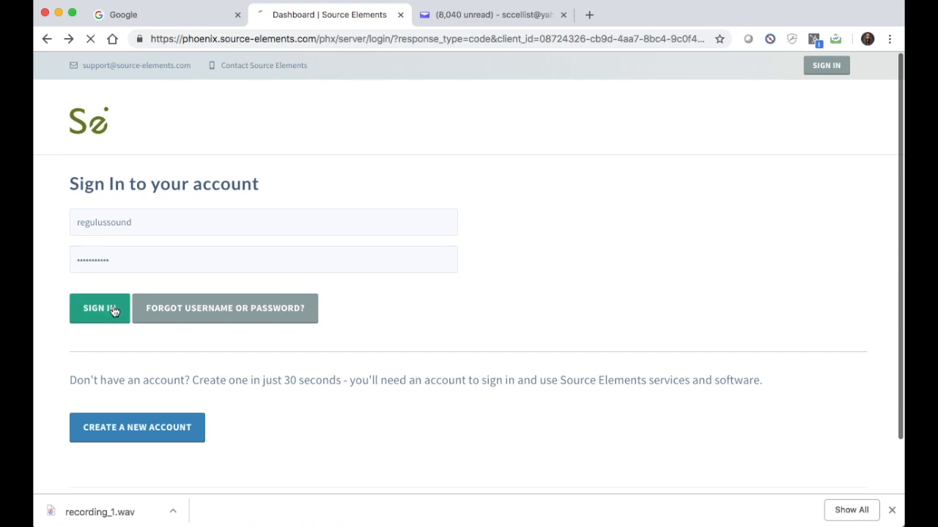
pyautogui.click(98, 309)
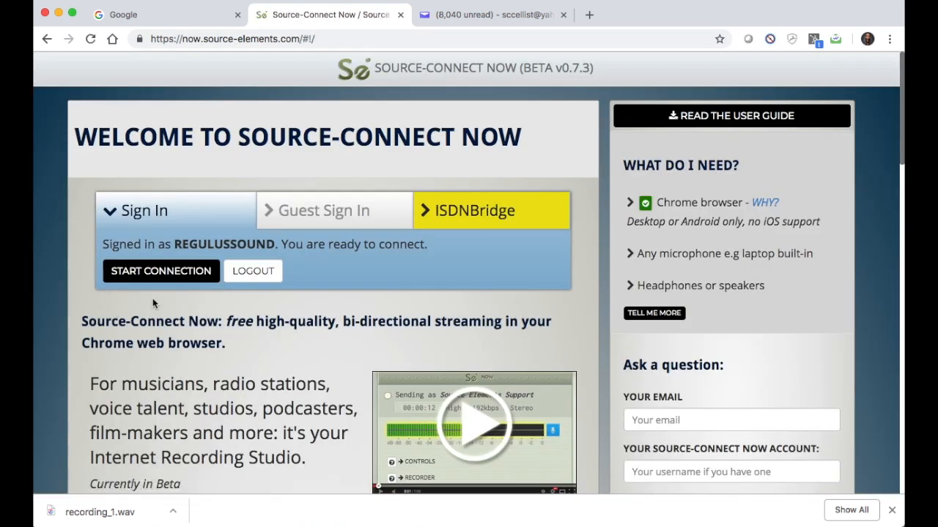
pyautogui.moveTo(186, 285)
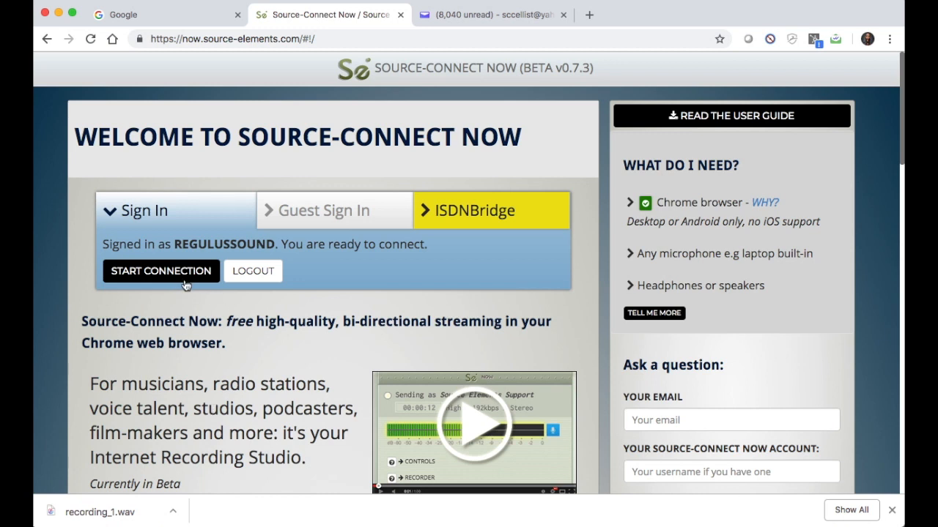
# Step: Begin a new session and keep send quality at Great / 128kbps / Mono
pyautogui.click(160, 271)
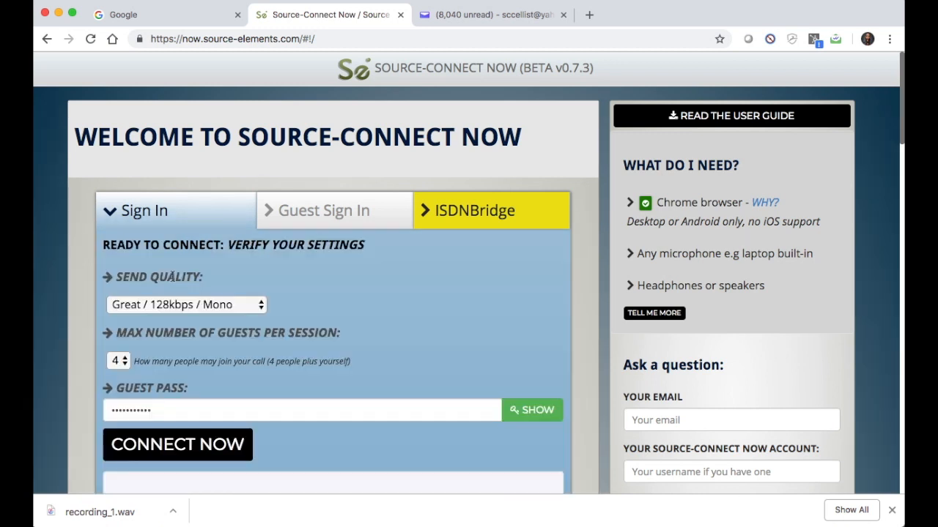
pyautogui.moveTo(209, 293)
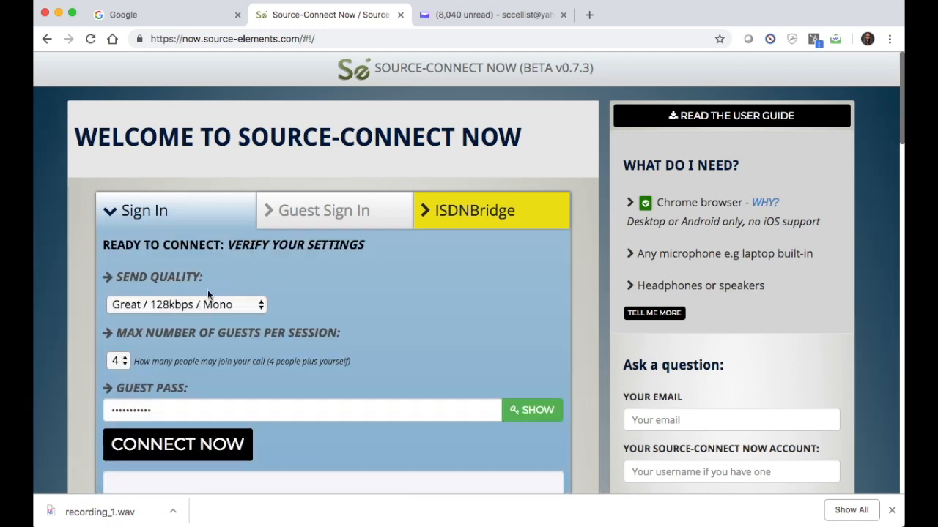
pyautogui.click(186, 304)
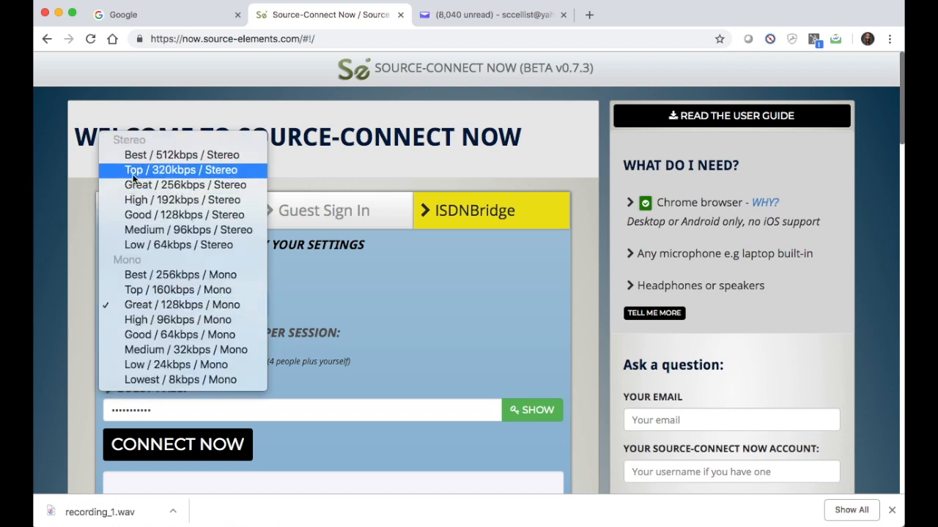
pyautogui.moveTo(165, 155)
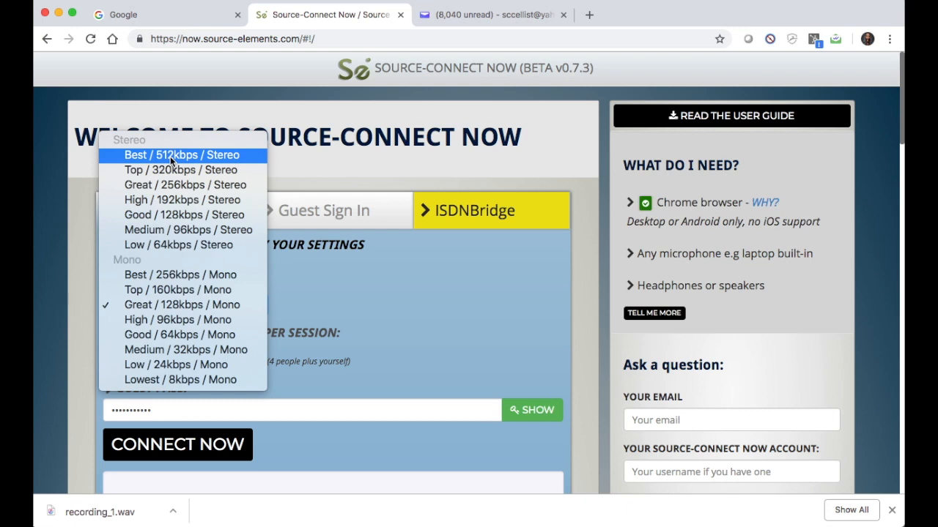
pyautogui.moveTo(199, 156)
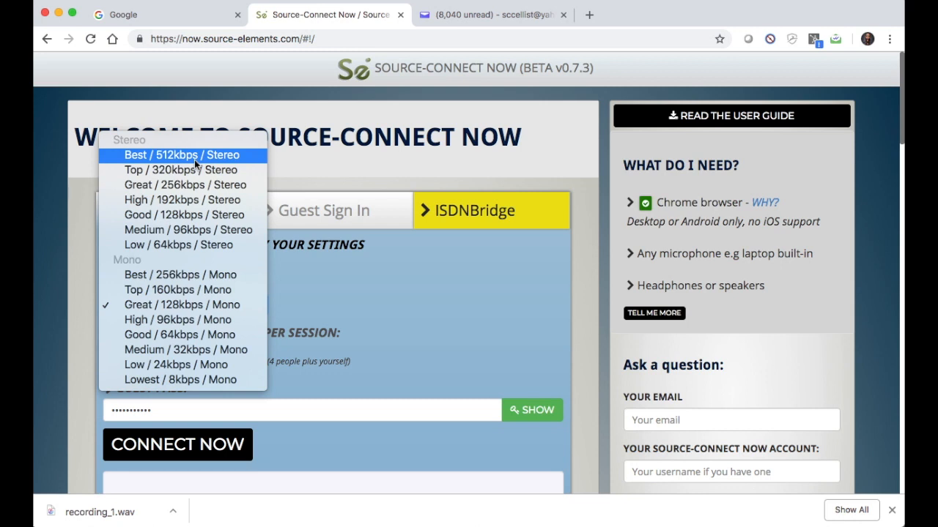
pyautogui.moveTo(202, 275)
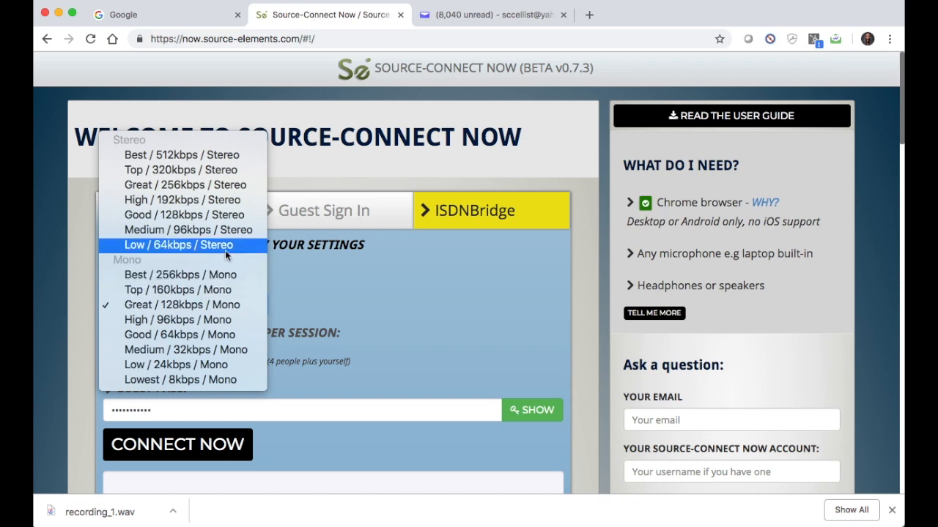
pyautogui.moveTo(180, 275)
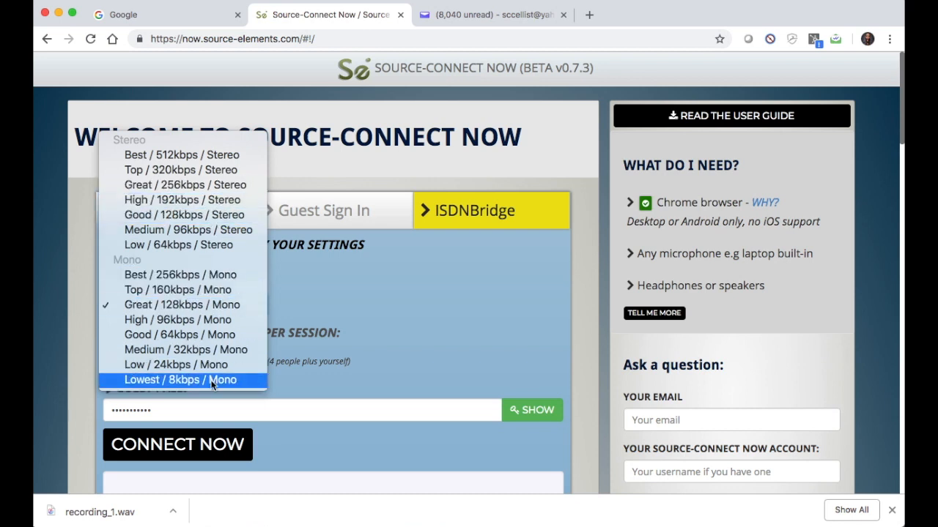
pyautogui.moveTo(197, 383)
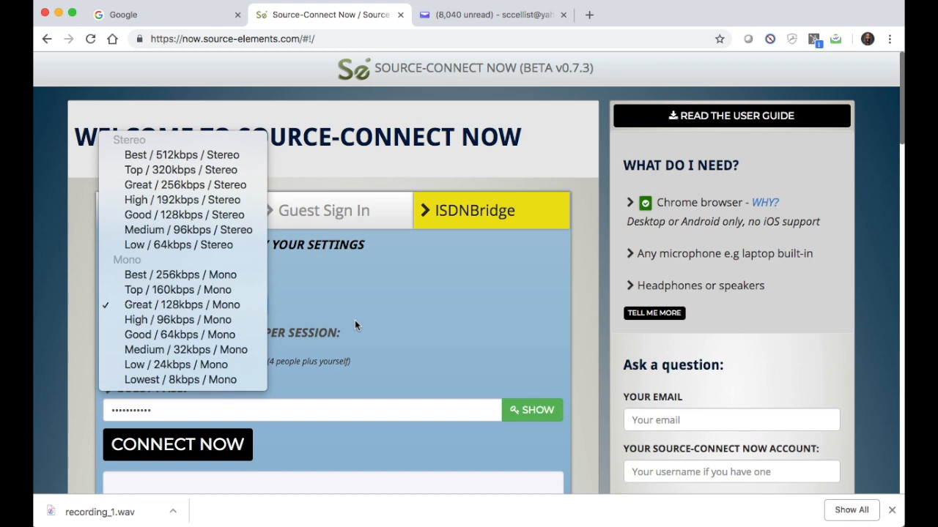
pyautogui.click(181, 304)
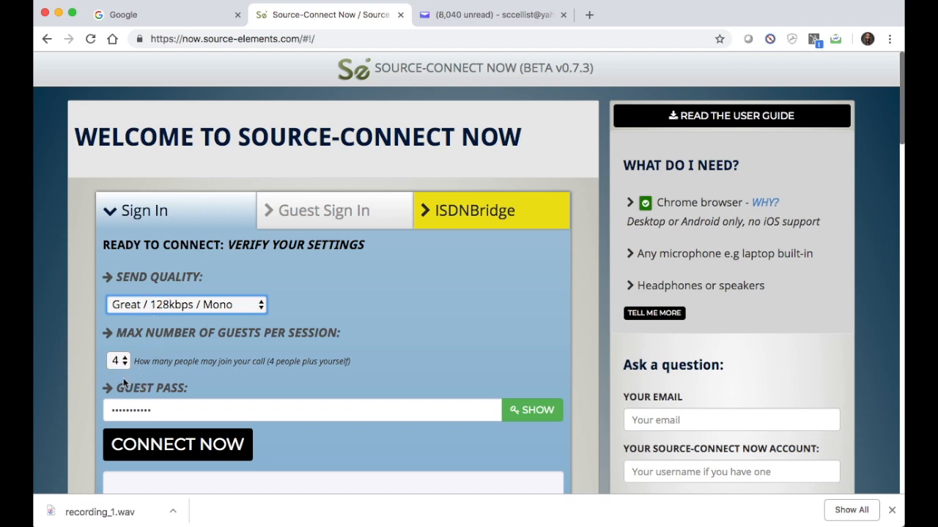
pyautogui.moveTo(125, 364)
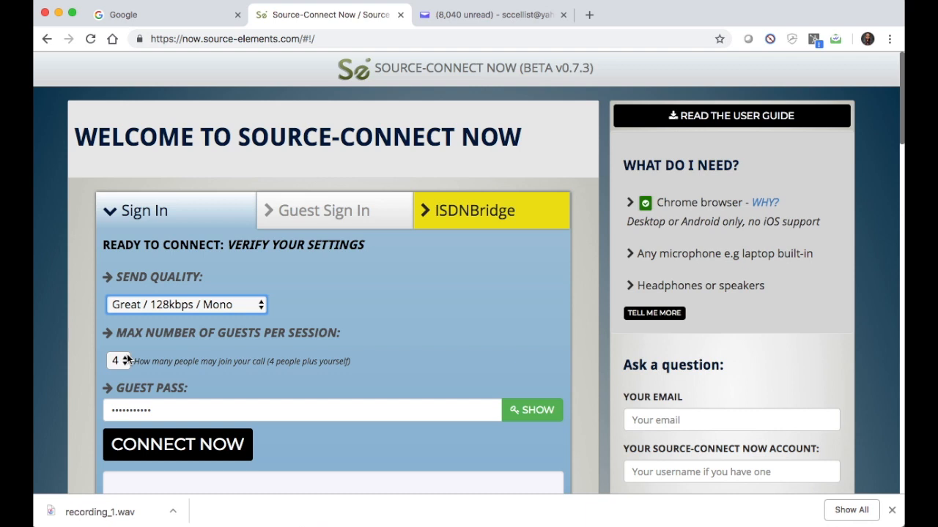
# Step: Set Max Number of Guests per Session to 1
pyautogui.click(113, 361)
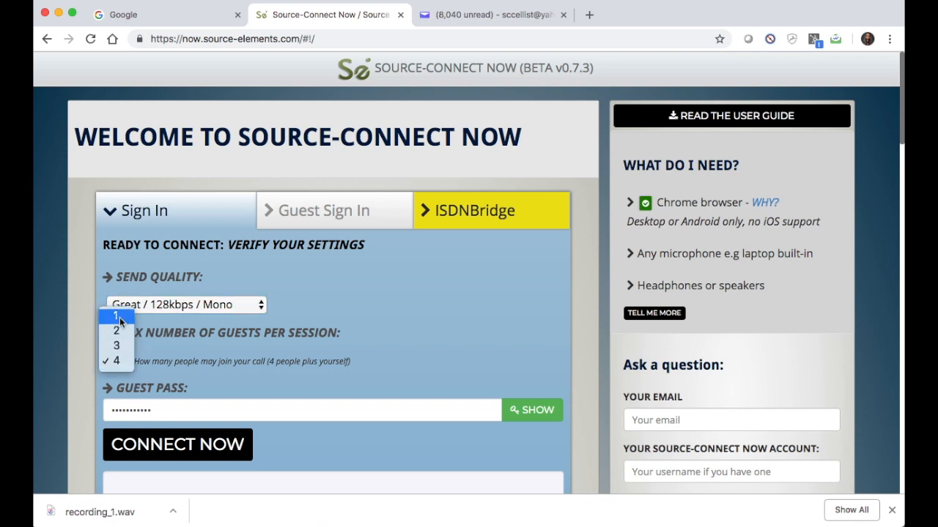
pyautogui.click(117, 316)
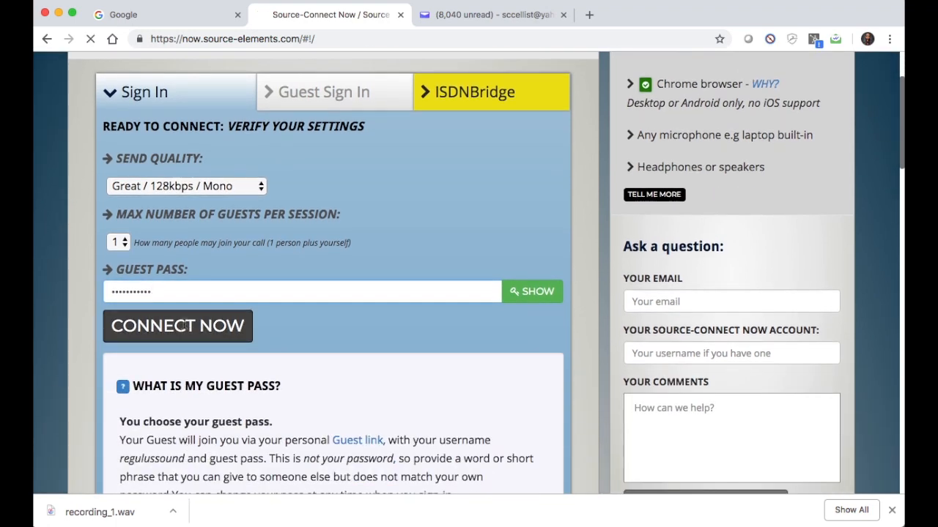
# Step: Start hosting with Connect Now, sending at Great / 128kbps / Mono
pyautogui.click(177, 326)
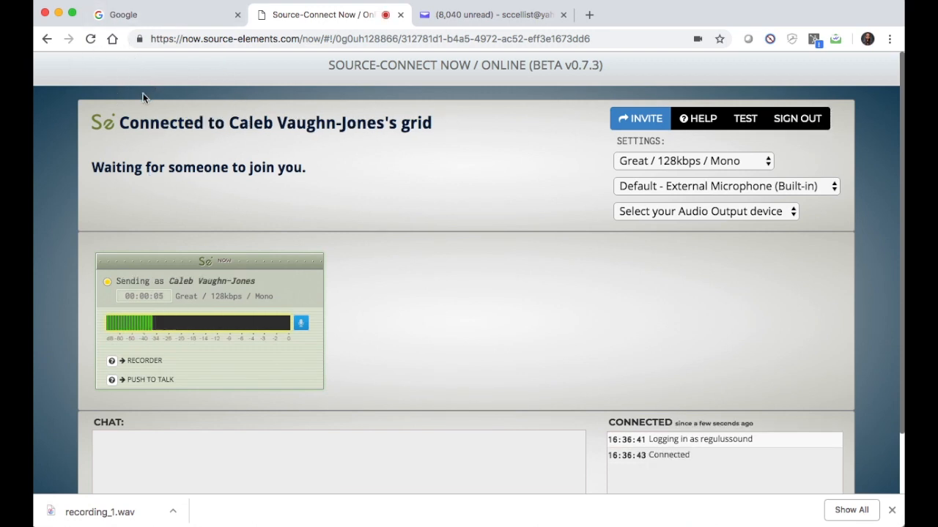
pyautogui.moveTo(210, 126)
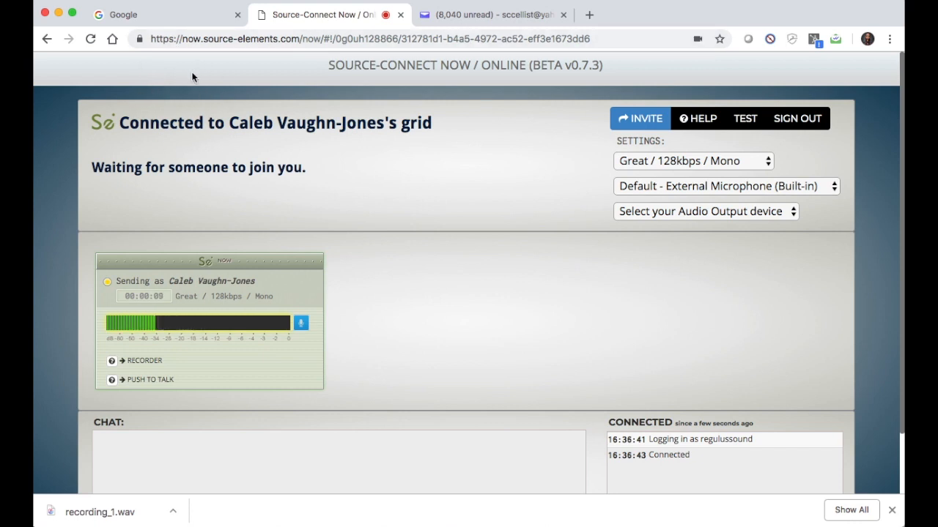
pyautogui.moveTo(197, 73)
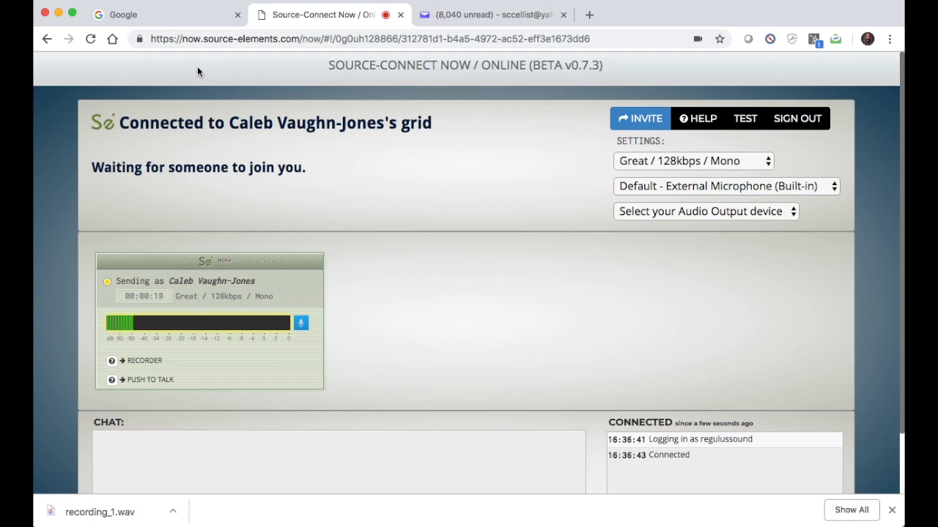
pyautogui.moveTo(324, 123)
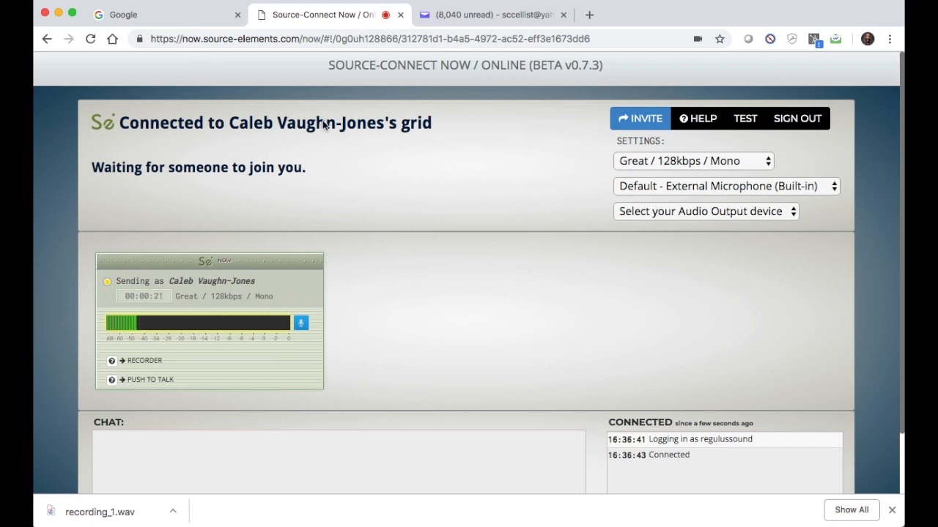
pyautogui.moveTo(464, 240)
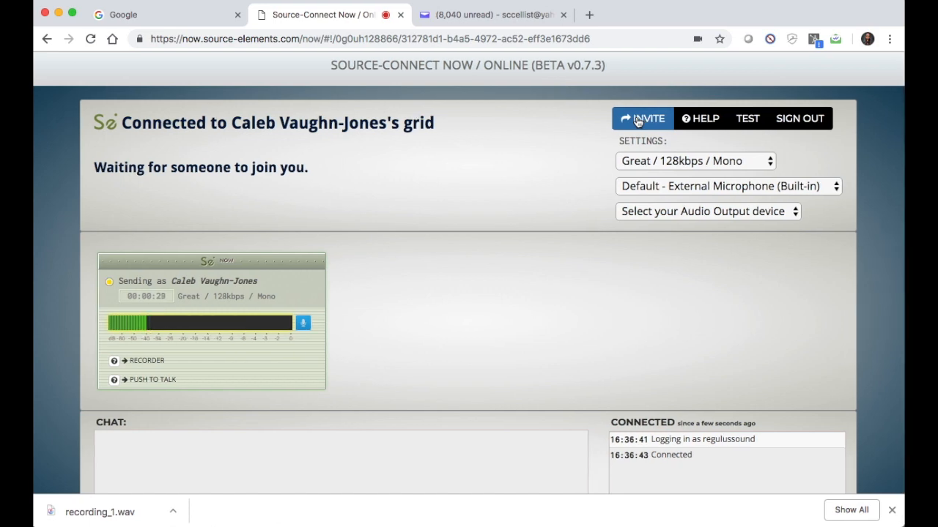
pyautogui.click(647, 118)
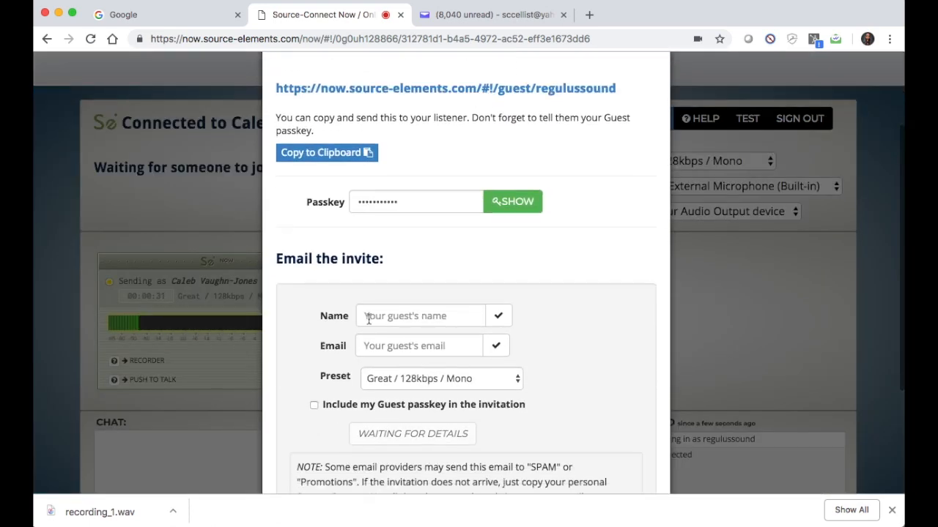
pyautogui.write('James')
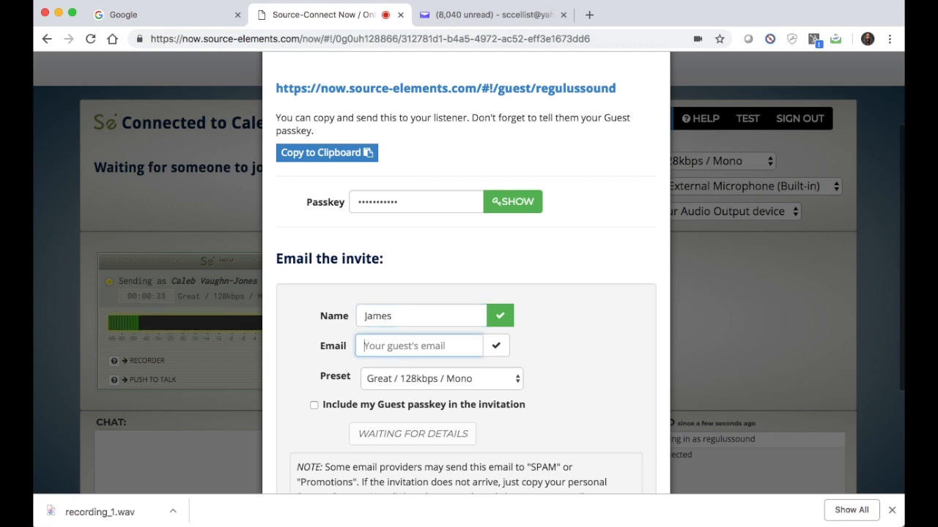
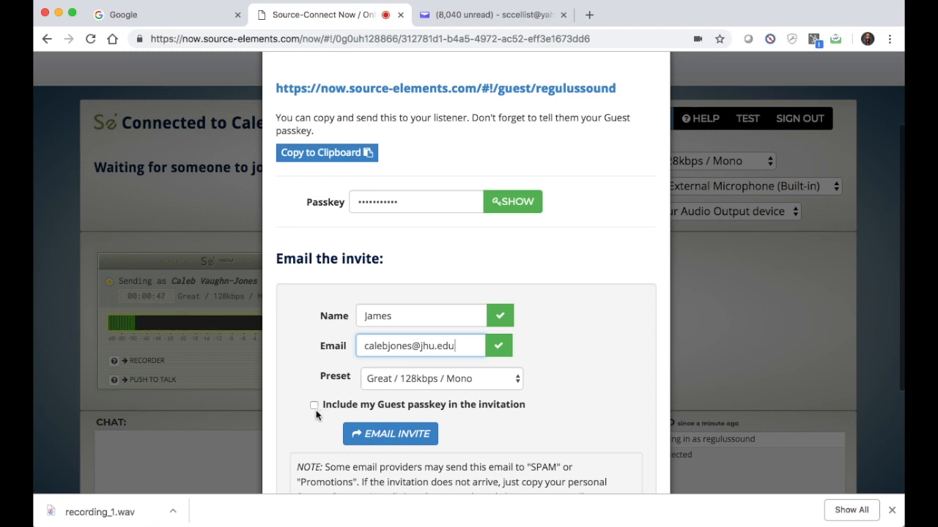
pyautogui.click(317, 404)
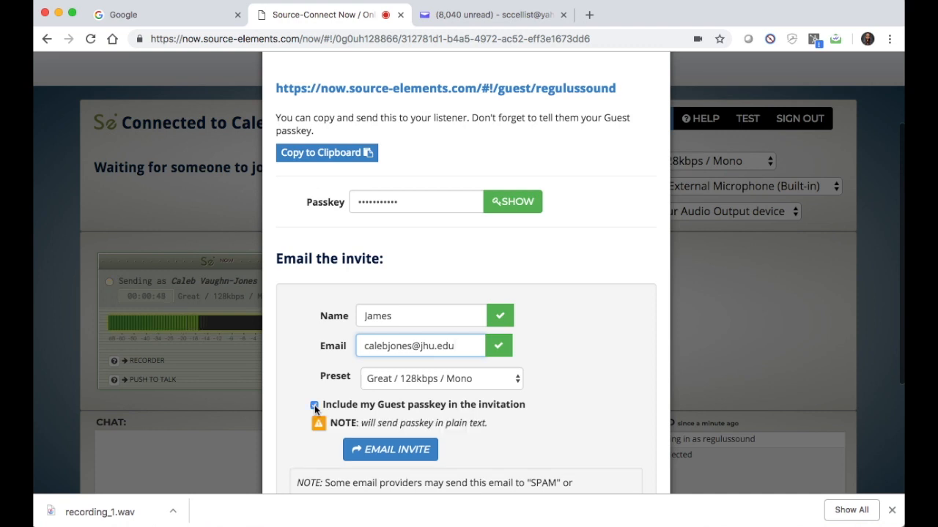
pyautogui.click(313, 405)
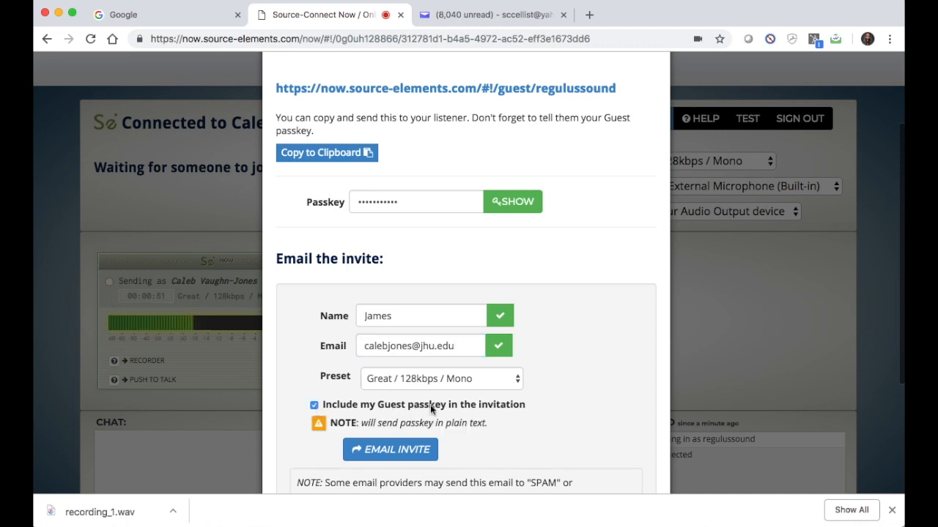
pyautogui.moveTo(488, 414)
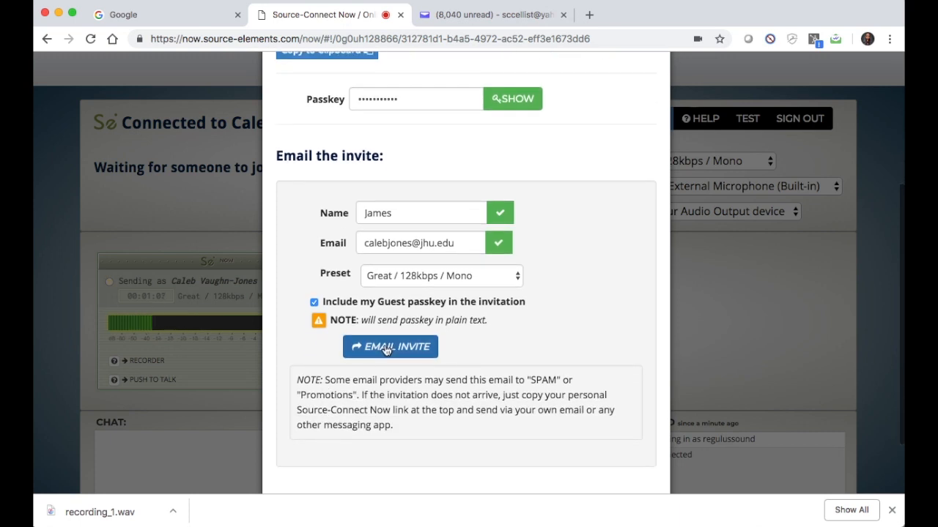
# Step: Email the invite, close the invite panel, and switch to the Yahoo Mail tab
pyautogui.click(390, 346)
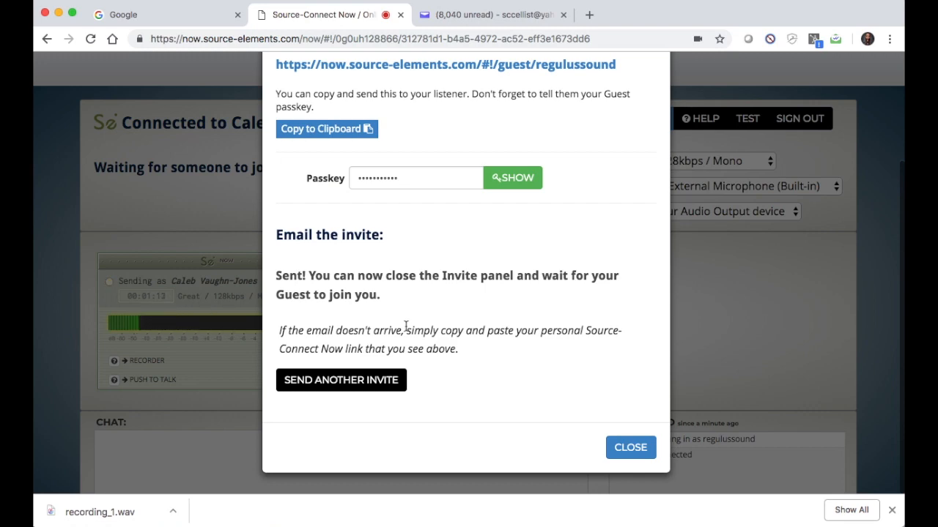
pyautogui.click(630, 447)
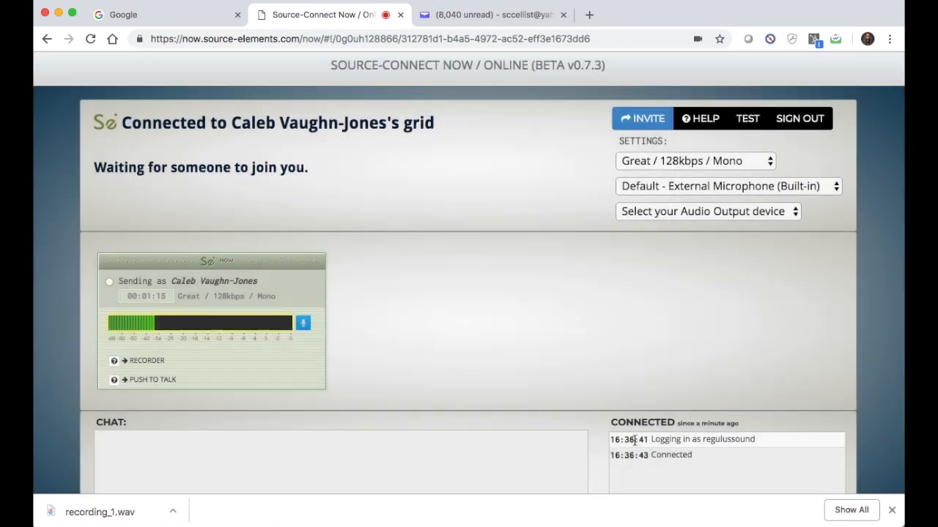
pyautogui.click(494, 14)
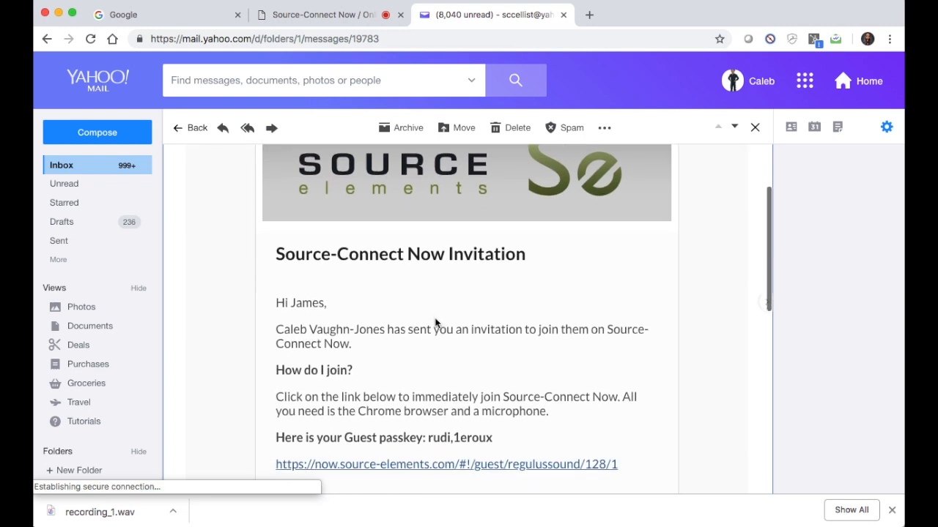
# Step: In the invitation email, select the guest passkey and follow the guest link
pyautogui.scroll(-3)
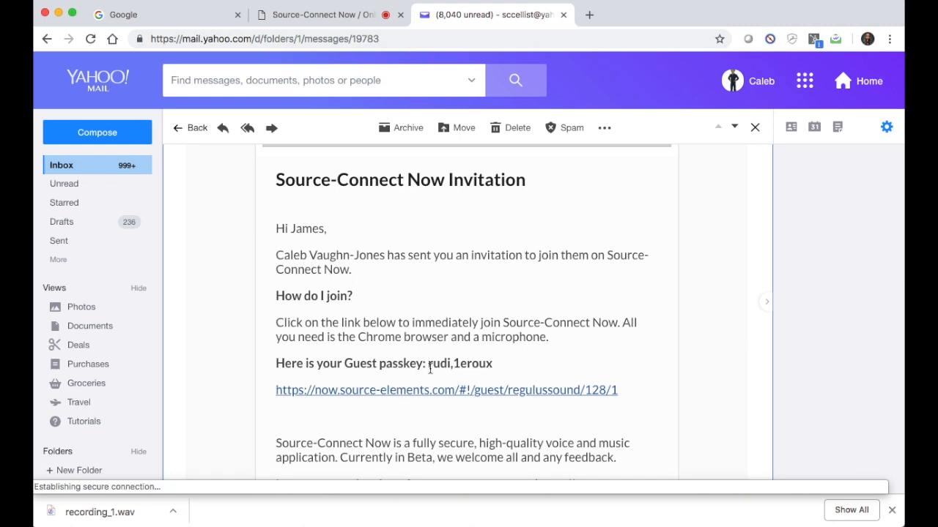
pyautogui.doubleClick(461, 364)
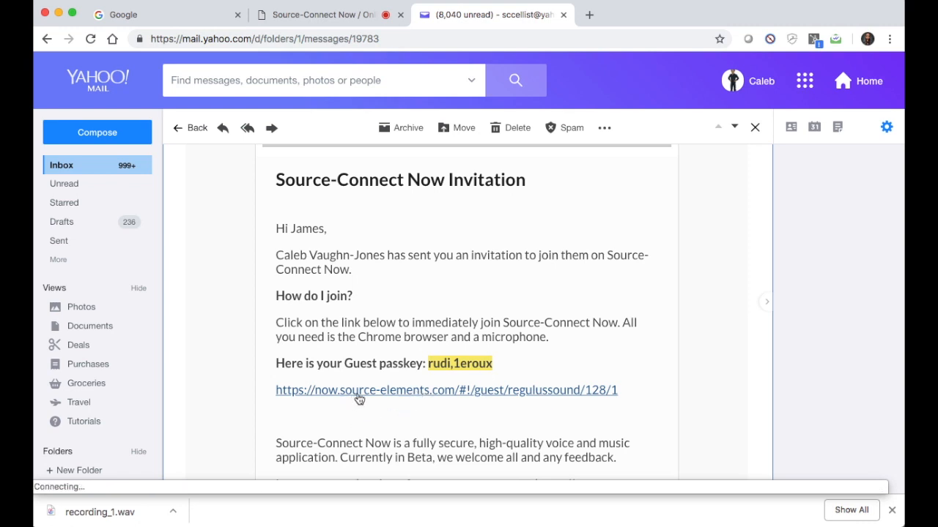
pyautogui.click(359, 390)
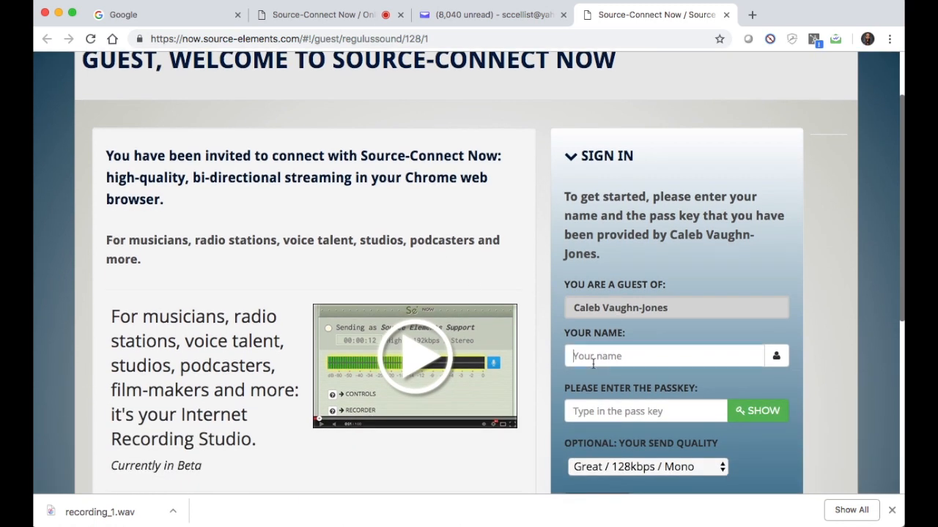
# Step: Look over the guest sign-in form, focusing the passkey field and scrolling down
pyautogui.click(644, 410)
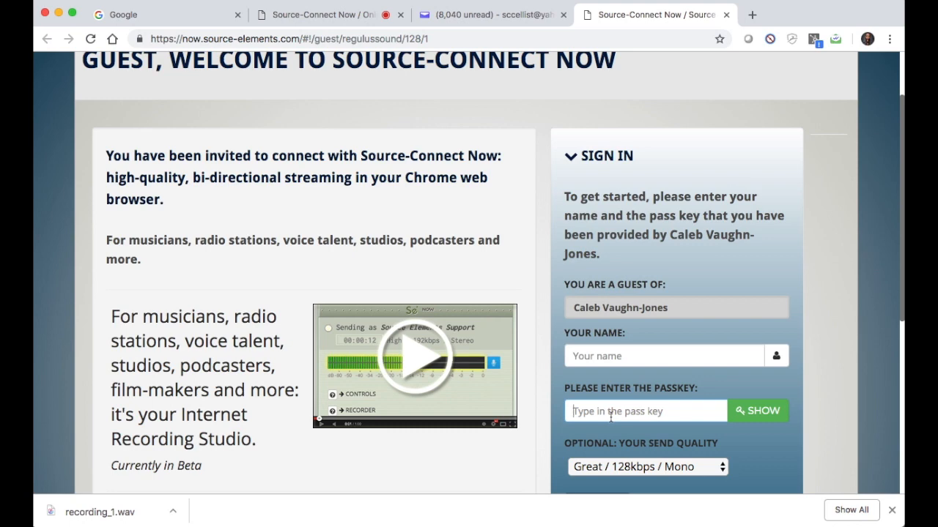
pyautogui.scroll(-3)
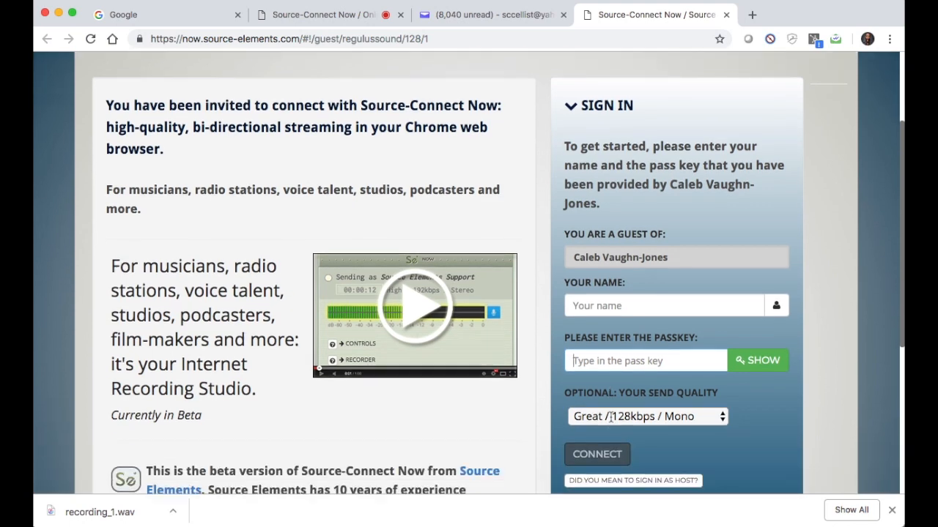
pyautogui.scroll(-3)
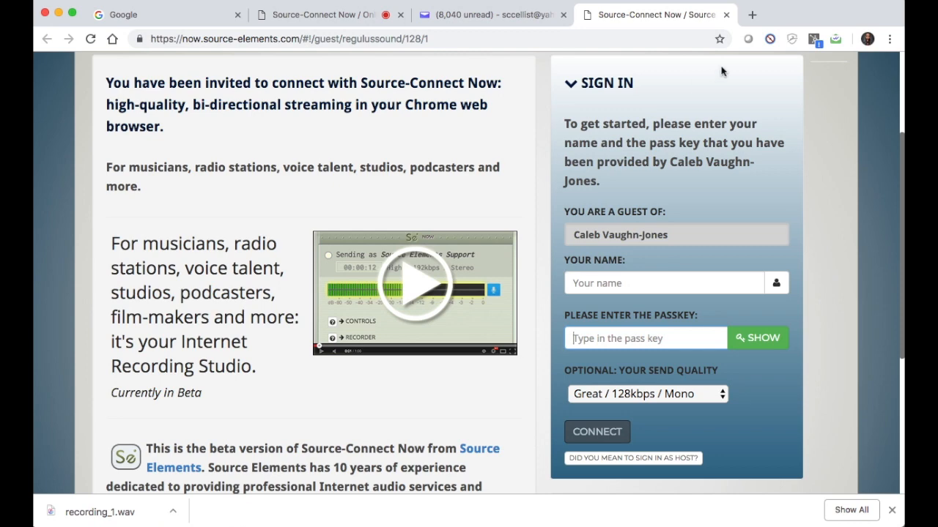
pyautogui.moveTo(727, 14)
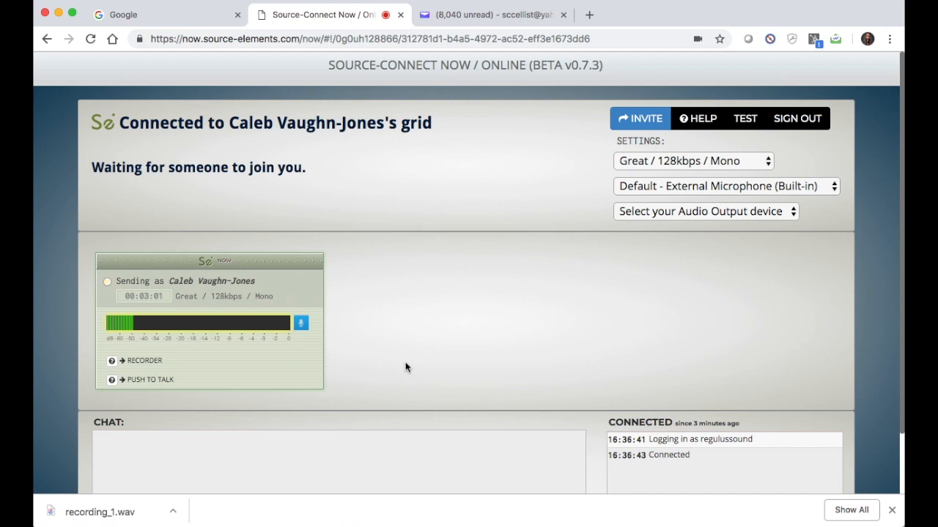
pyautogui.scroll(-3)
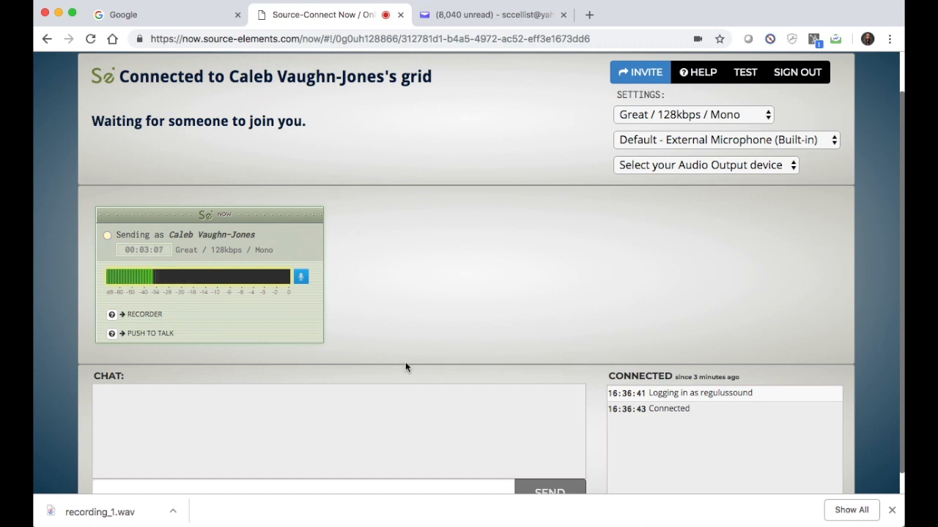
pyautogui.scroll(-3)
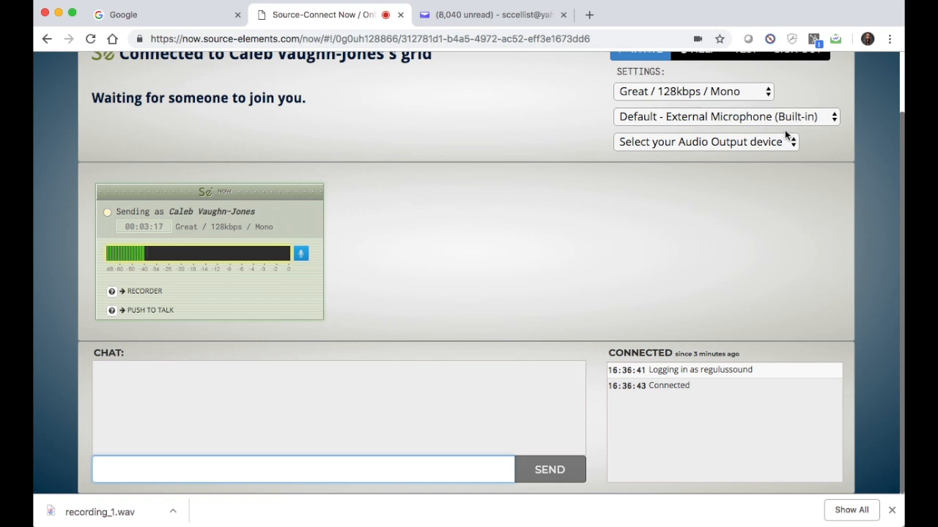
pyautogui.click(725, 117)
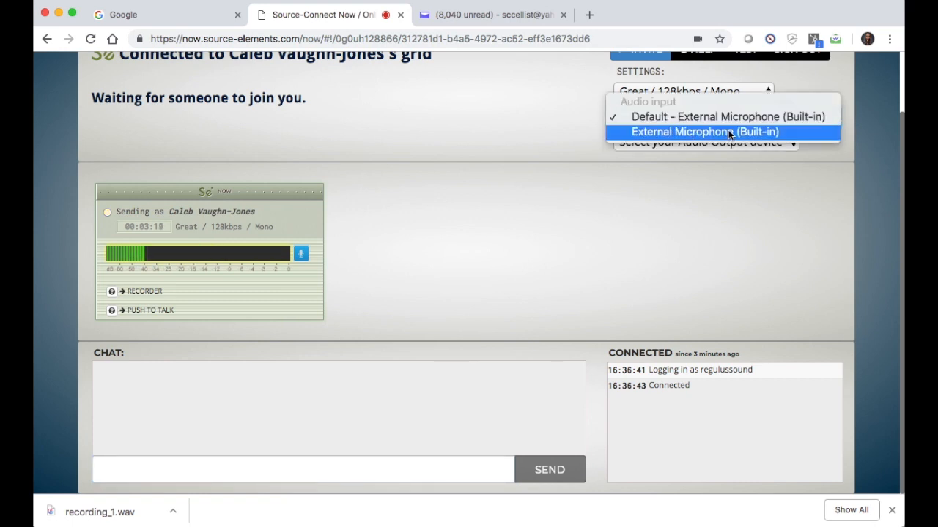
pyautogui.click(726, 117)
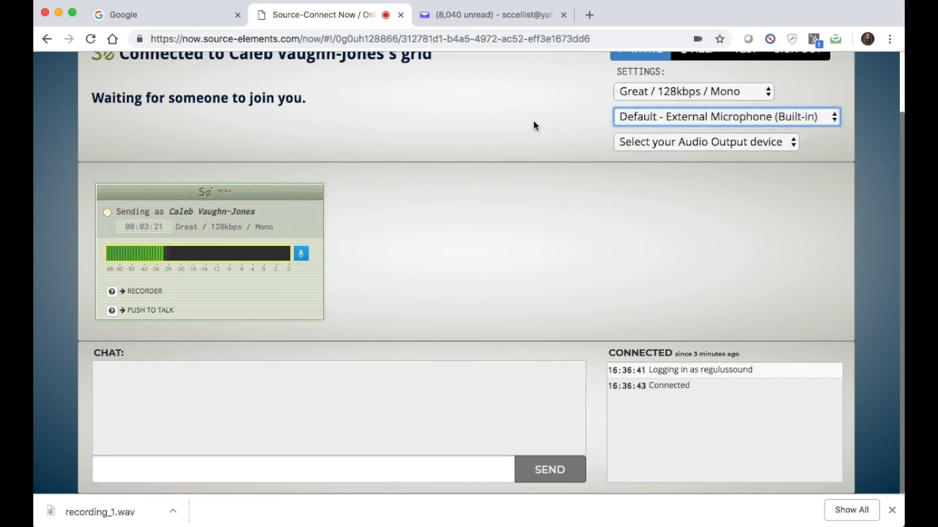
pyautogui.moveTo(704, 122)
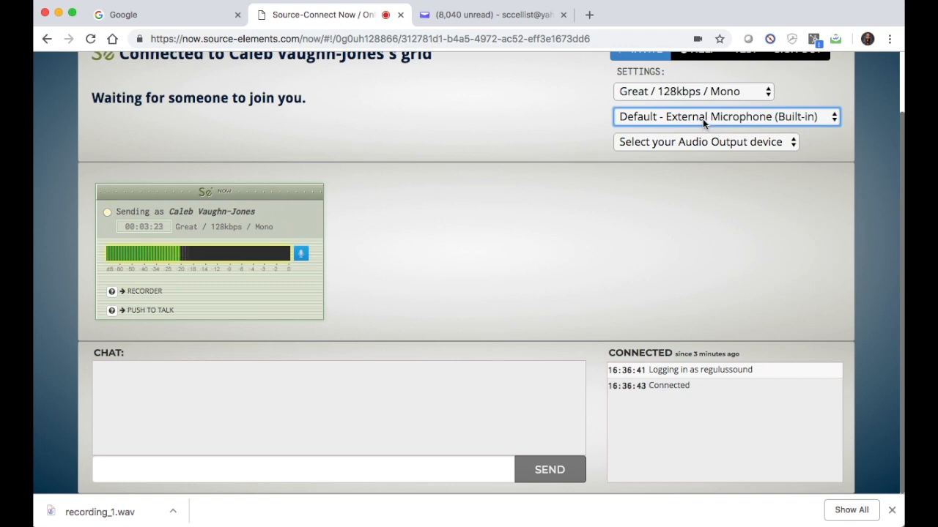
pyautogui.click(727, 117)
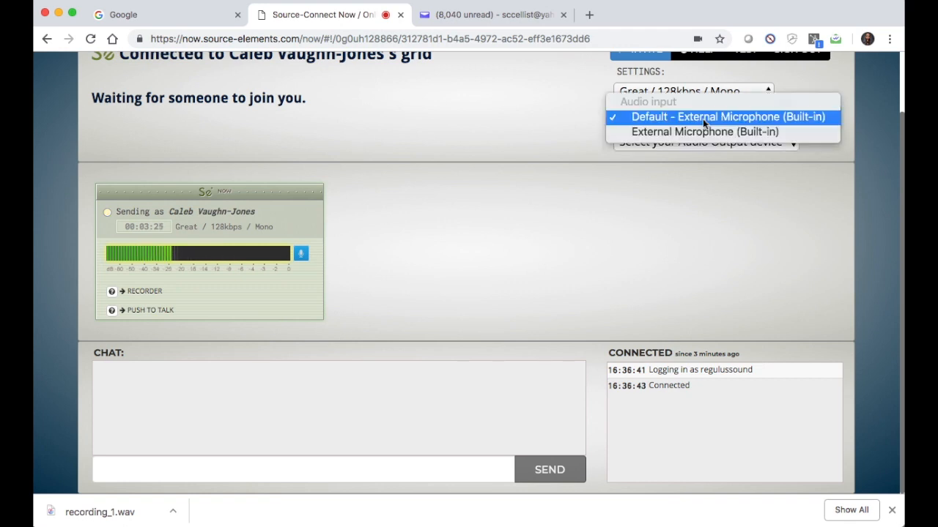
pyautogui.click(727, 116)
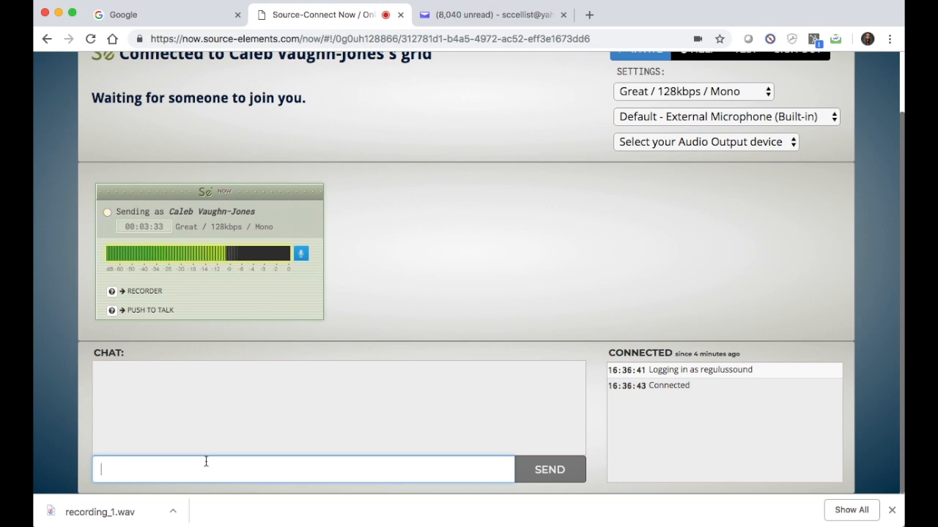
# Step: Start typing the chat message 'Hey, C…' into the chat box
pyautogui.write('Hey, C')
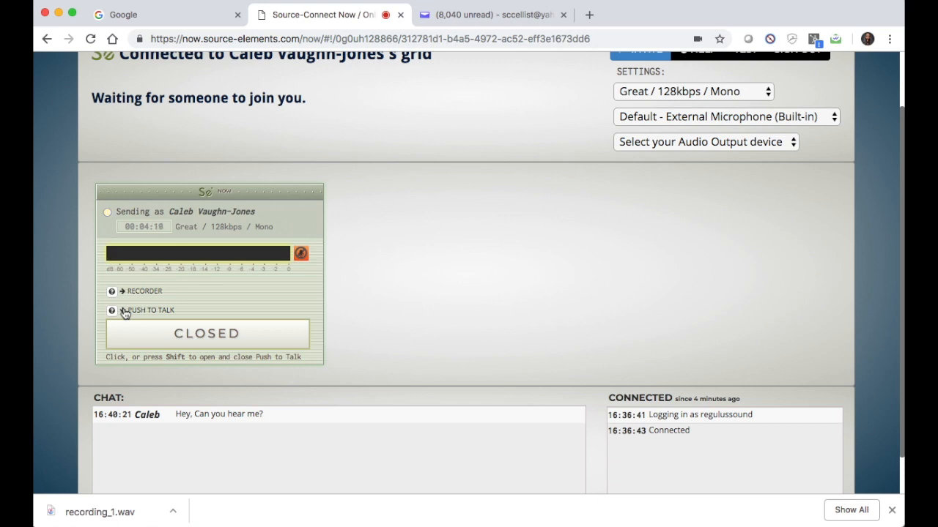
# Step: Toggle push-to-talk open and closed several times, then collapse the push-to-talk panel
pyautogui.click(206, 333)
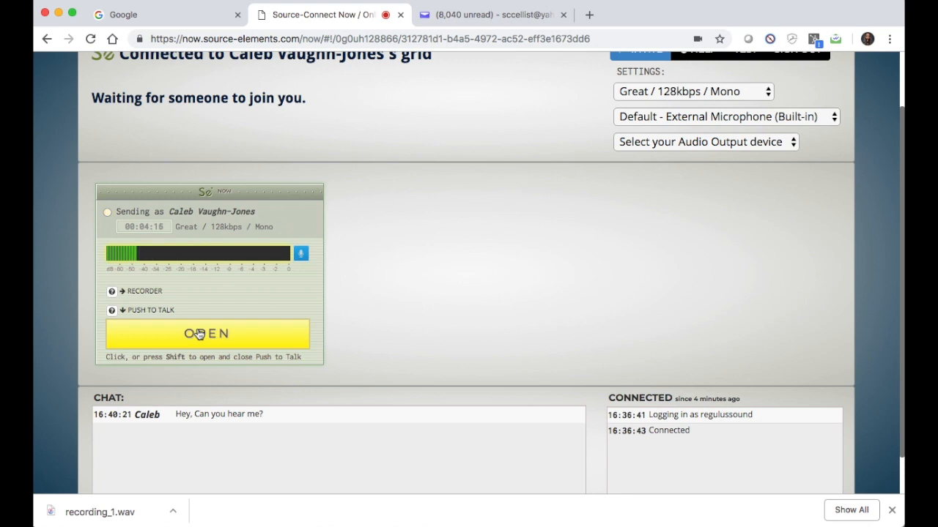
pyautogui.click(207, 334)
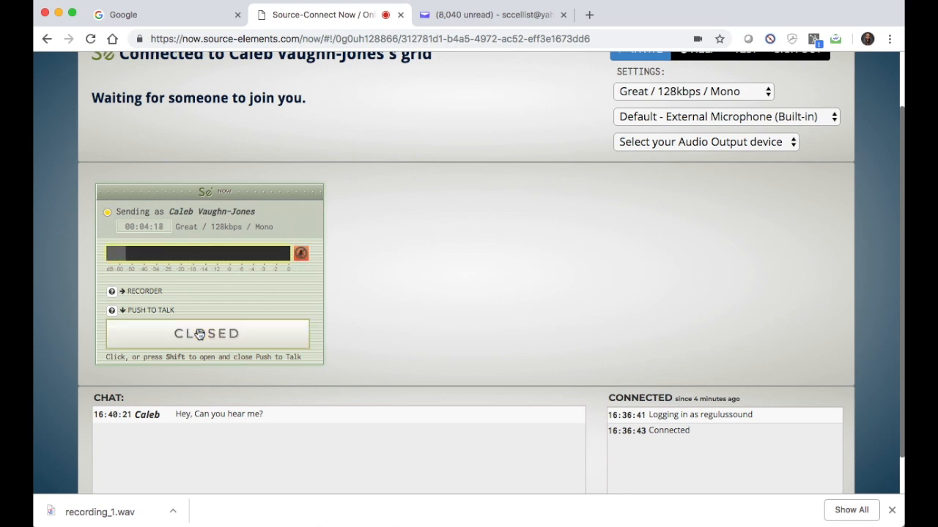
pyautogui.click(206, 333)
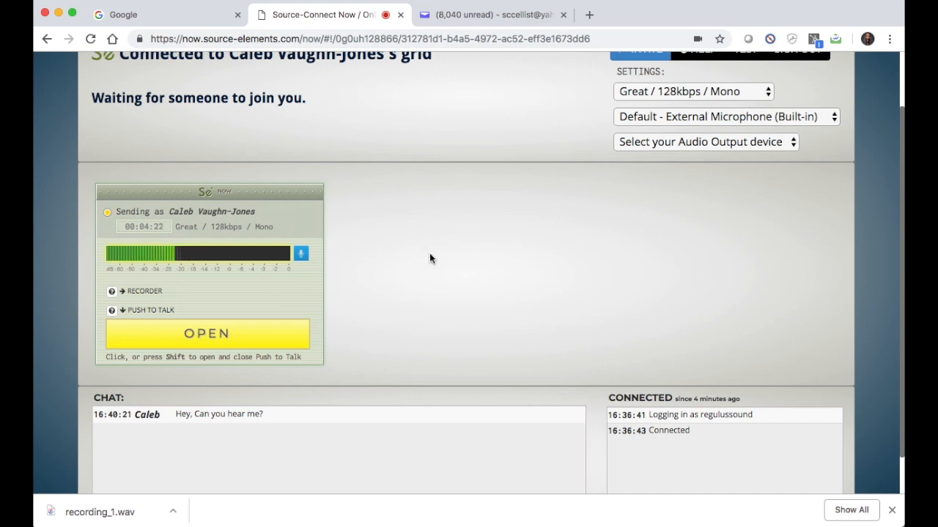
pyautogui.click(207, 333)
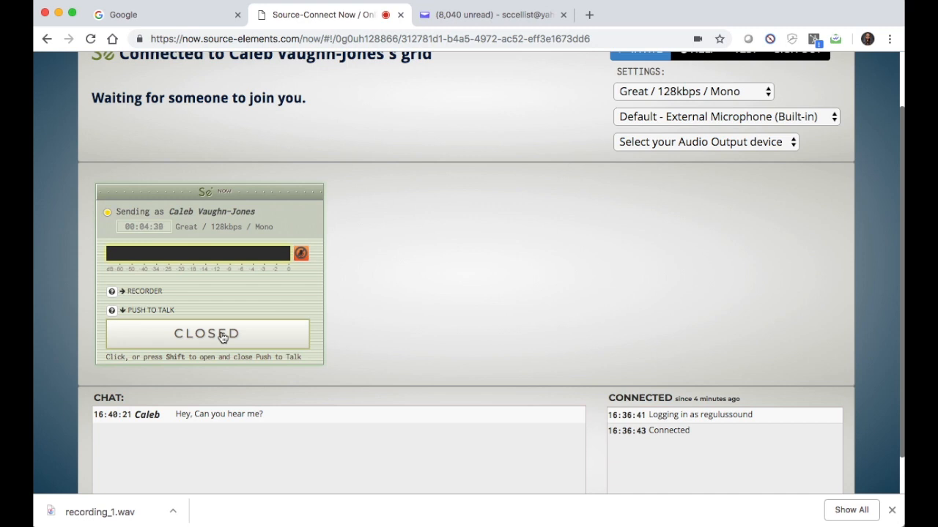
pyautogui.click(207, 334)
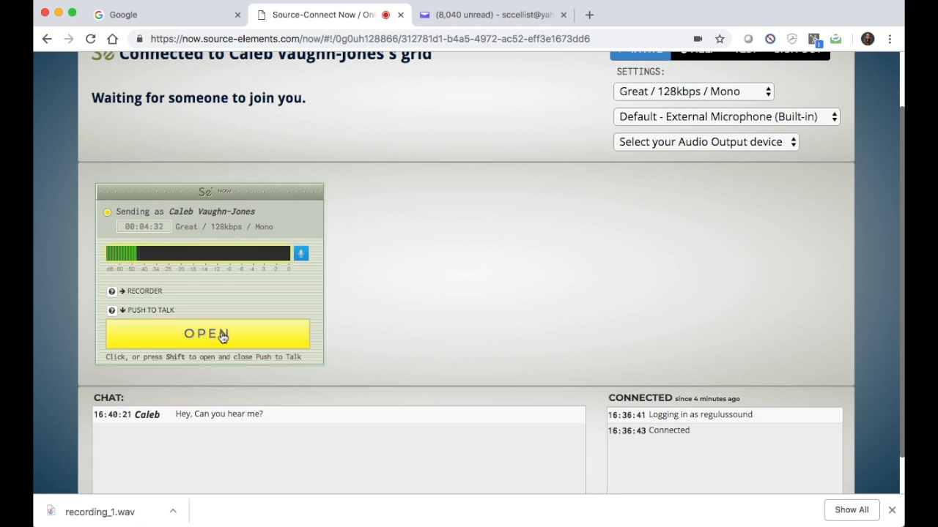
pyautogui.moveTo(434, 292)
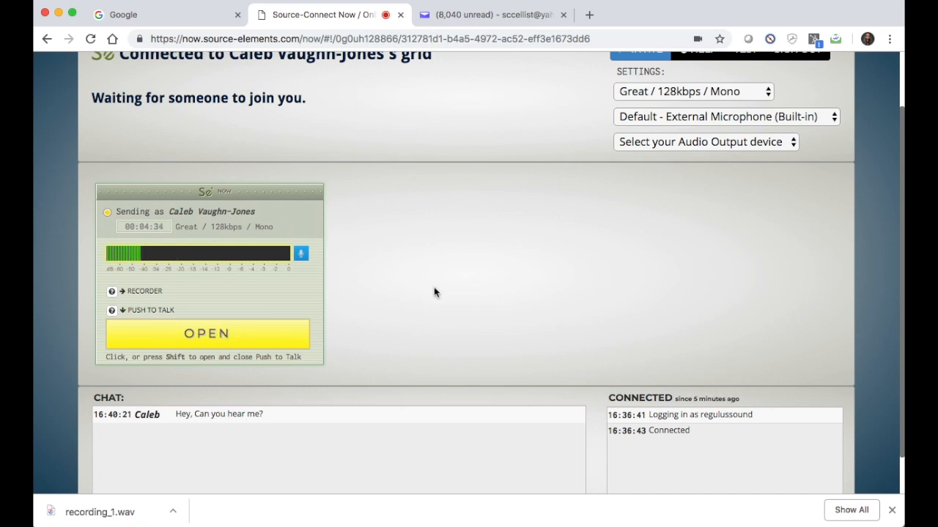
pyautogui.click(207, 333)
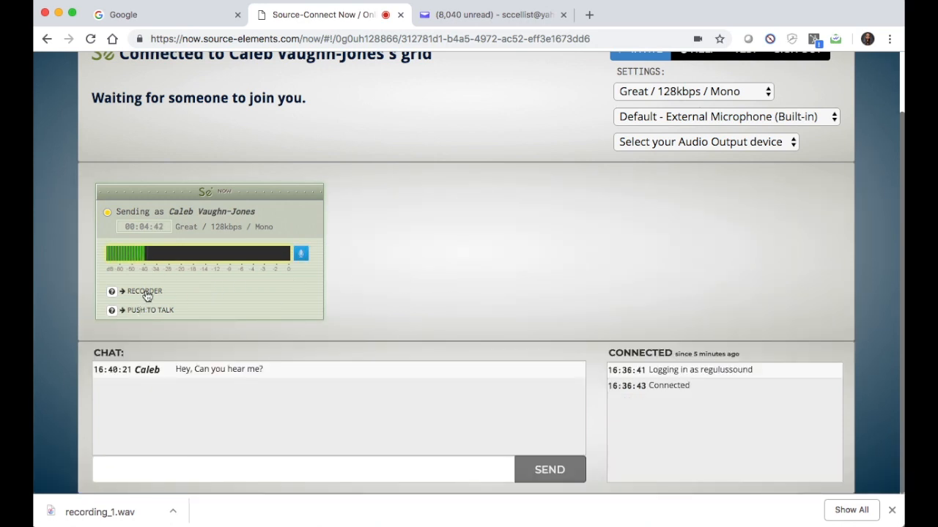
# Step: Record a roughly 19-second take with the recorder, producing recording_1
pyautogui.click(142, 291)
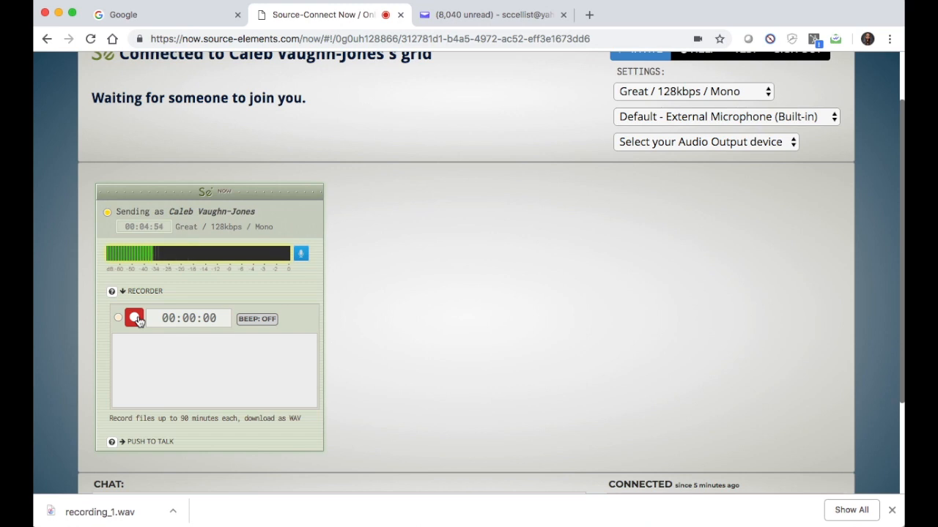
pyautogui.click(136, 319)
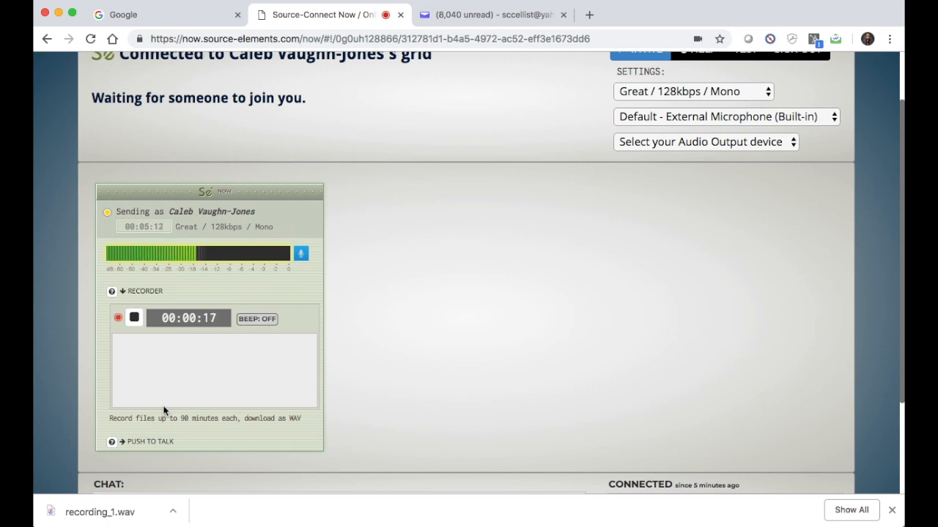
pyautogui.click(136, 319)
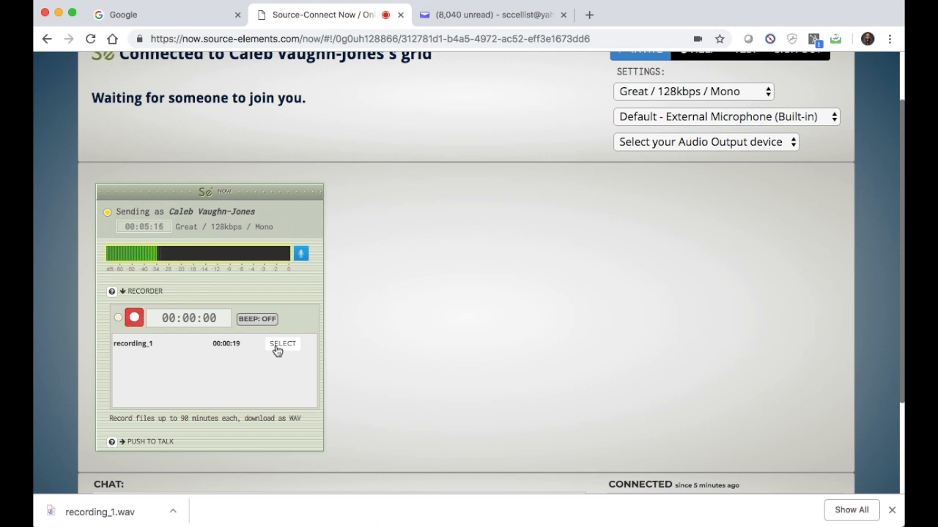
# Step: Select recording_1, download it as a WAV file, and rename it 'Take 1'
pyautogui.click(282, 343)
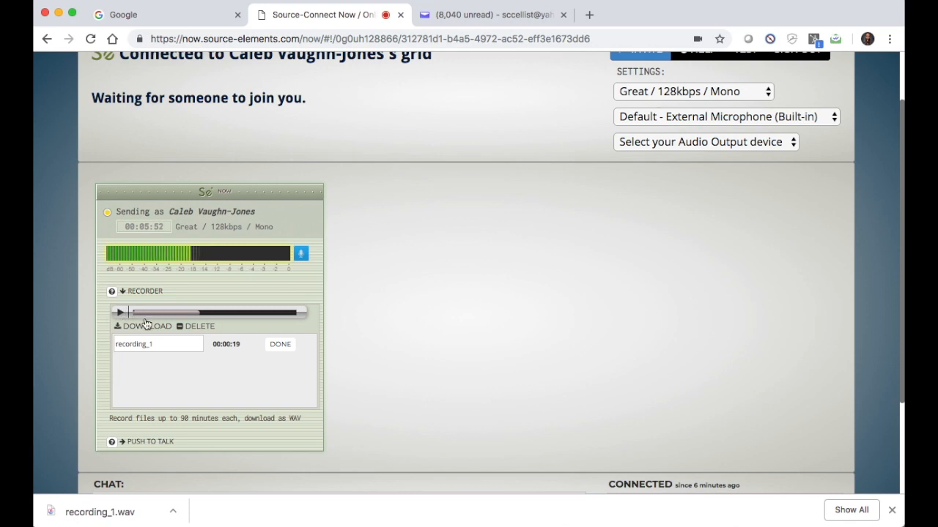
pyautogui.click(147, 326)
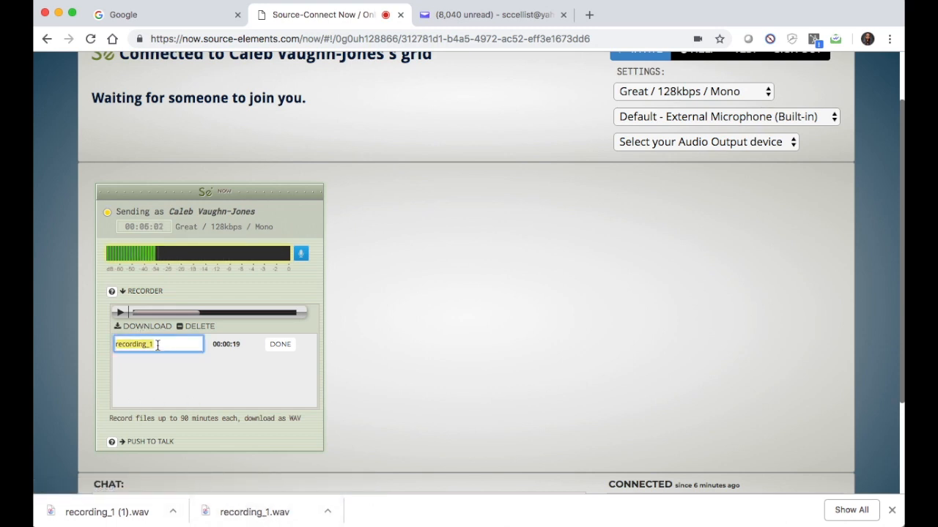
pyautogui.write('Th')
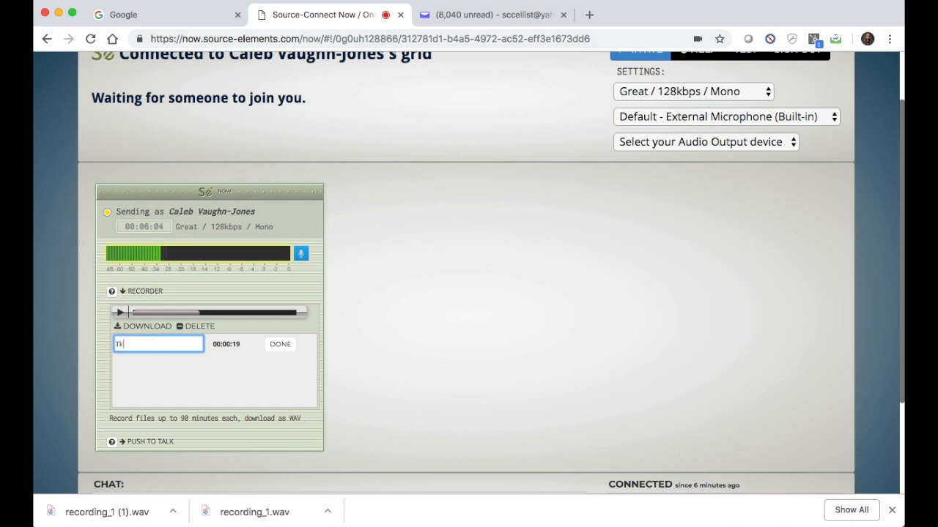
pyautogui.write('Take 1')
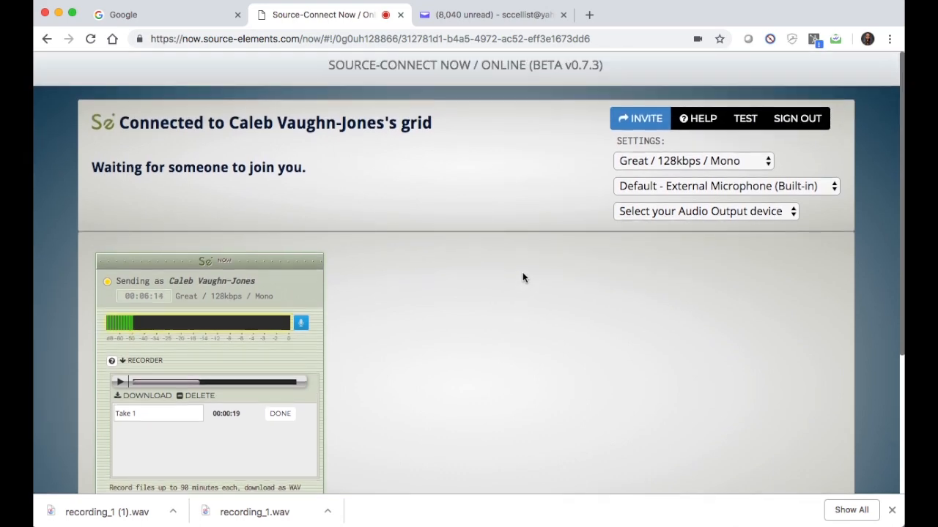
pyautogui.moveTo(549, 208)
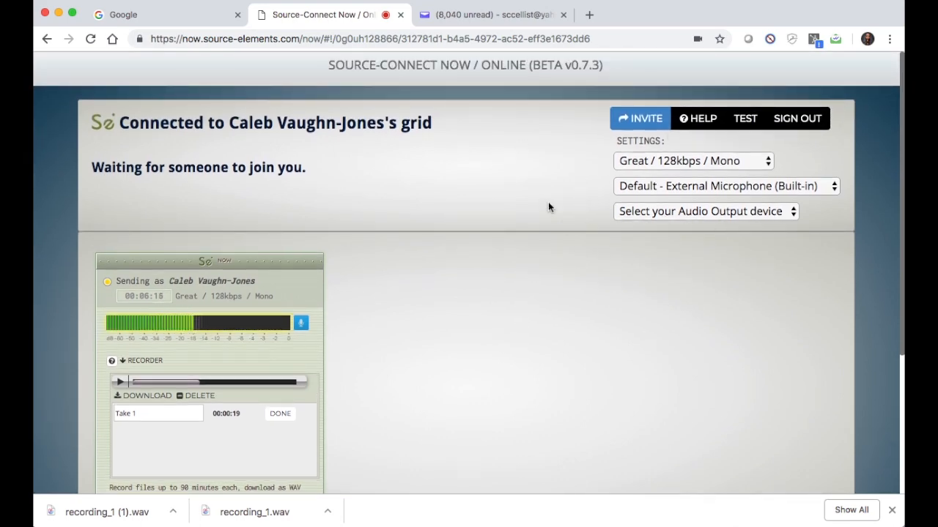
# Step: Sign out of the host session, choosing Just Sign-Out to skip the feedback form
pyautogui.scroll(-3)
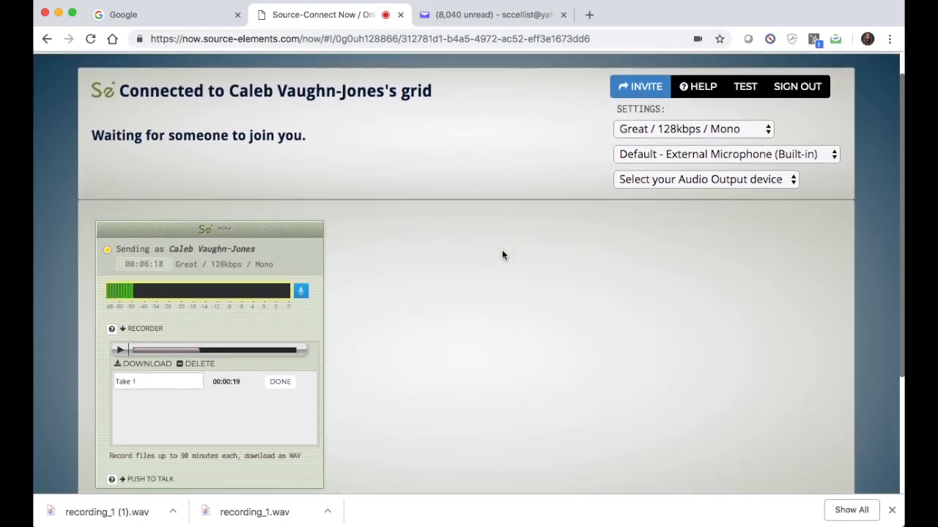
pyautogui.click(705, 179)
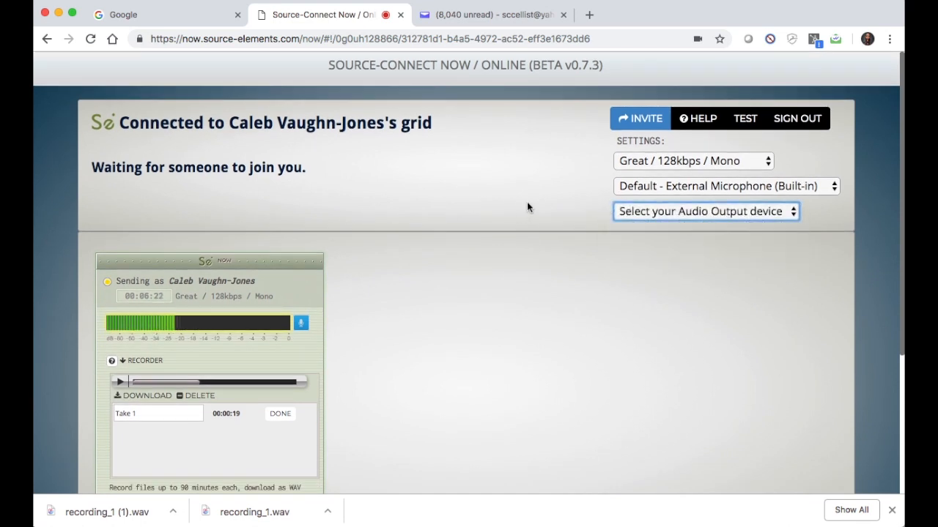
pyautogui.click(692, 160)
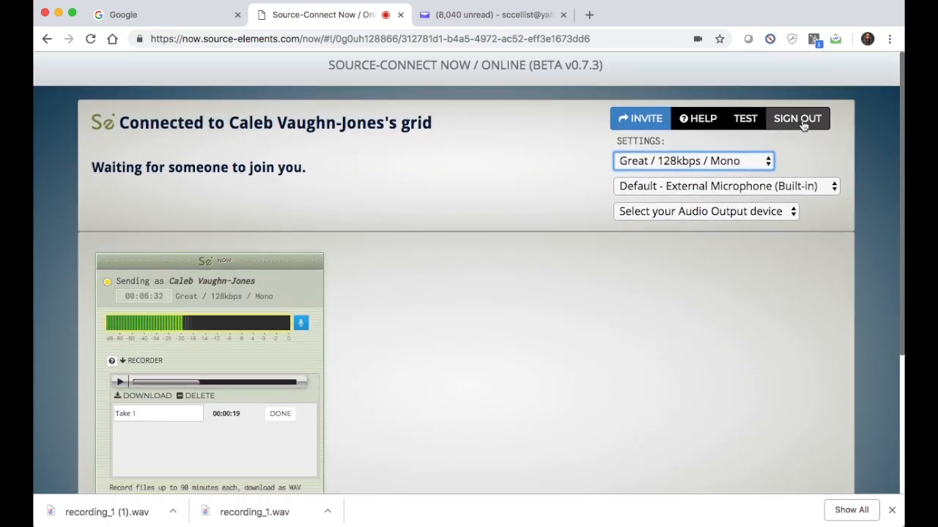
pyautogui.click(797, 118)
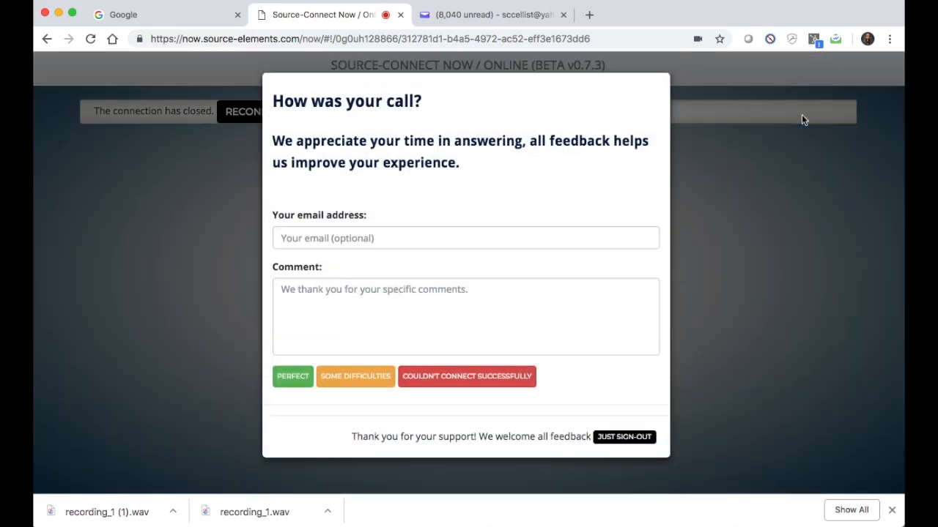
pyautogui.click(624, 437)
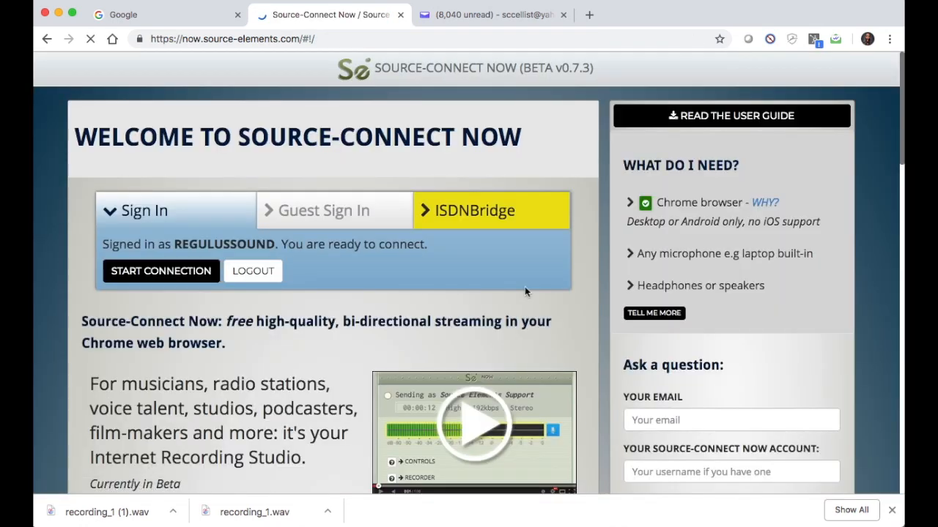
pyautogui.scroll(-3)
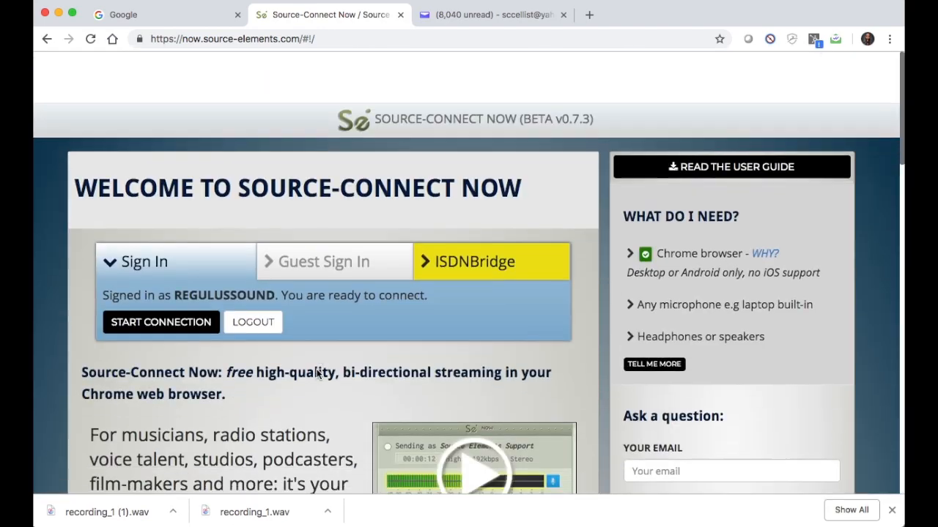
pyautogui.scroll(-3)
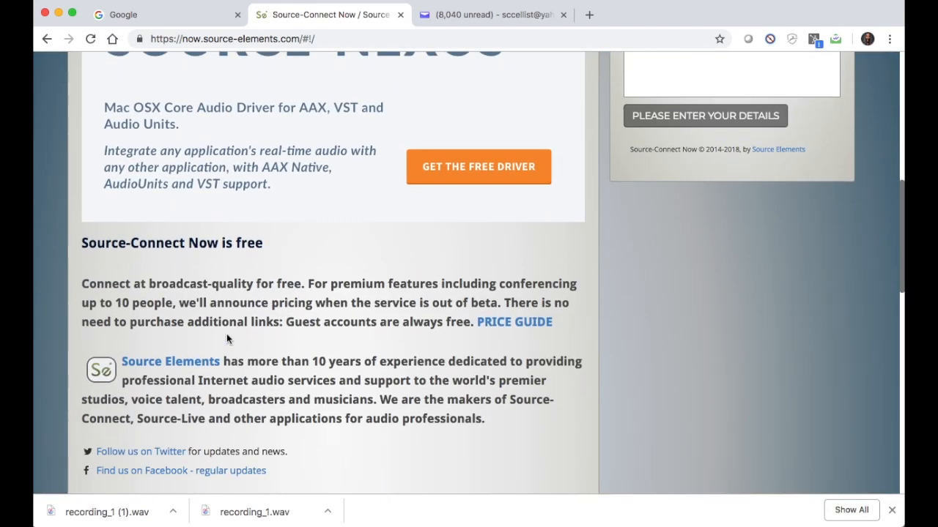